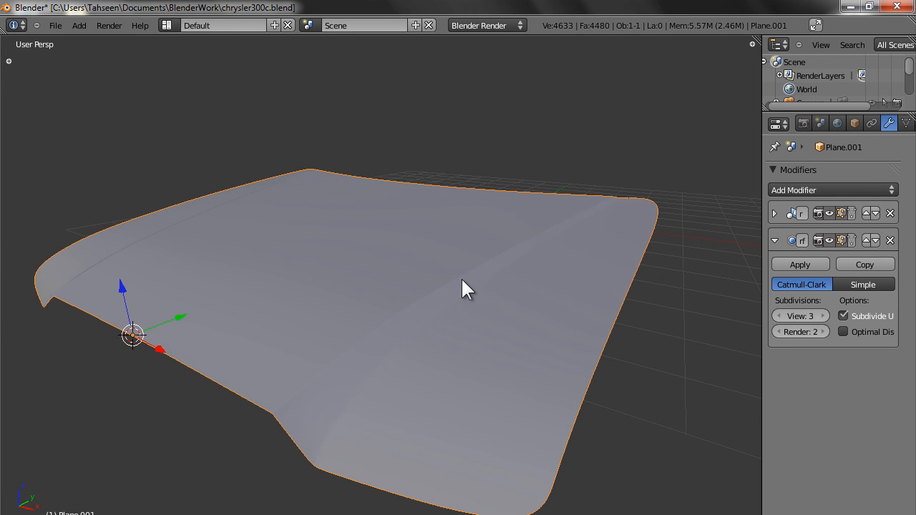
- Select the hood's crease edge loop in Edit Mode and slide it to tighten the crease
left_click_drag(466, 289, 489, 308)
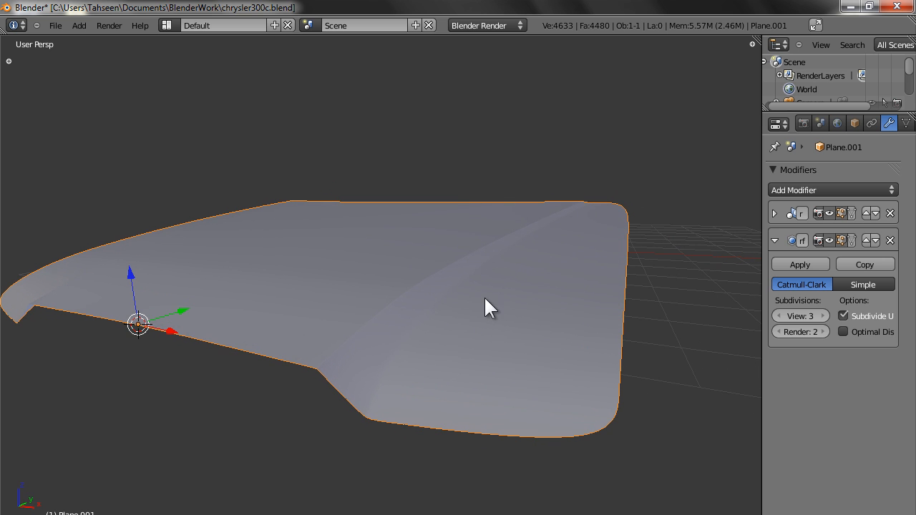
mouse_move(640, 459)
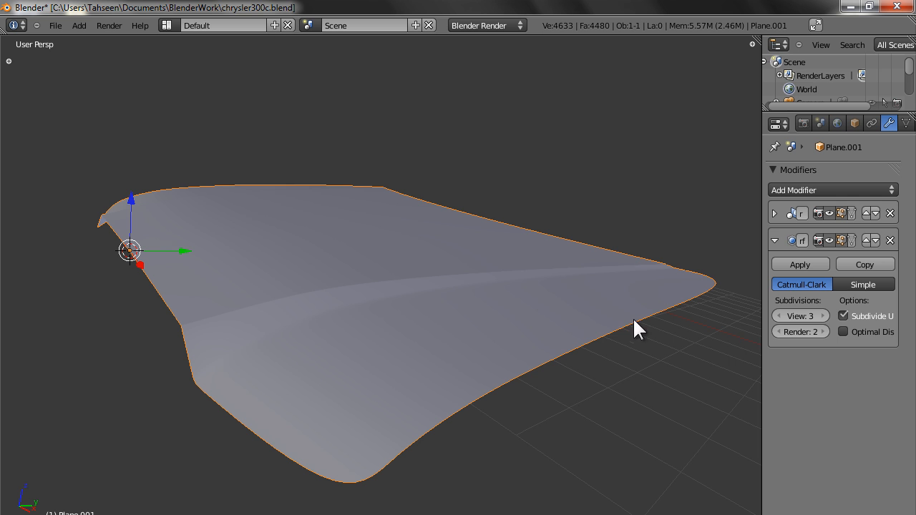
left_click_drag(637, 330, 480, 375)
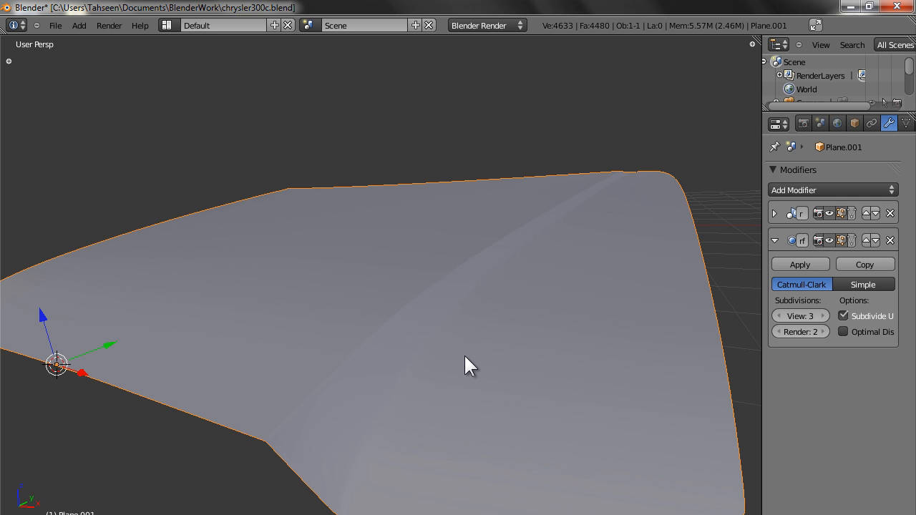
key("Tab")
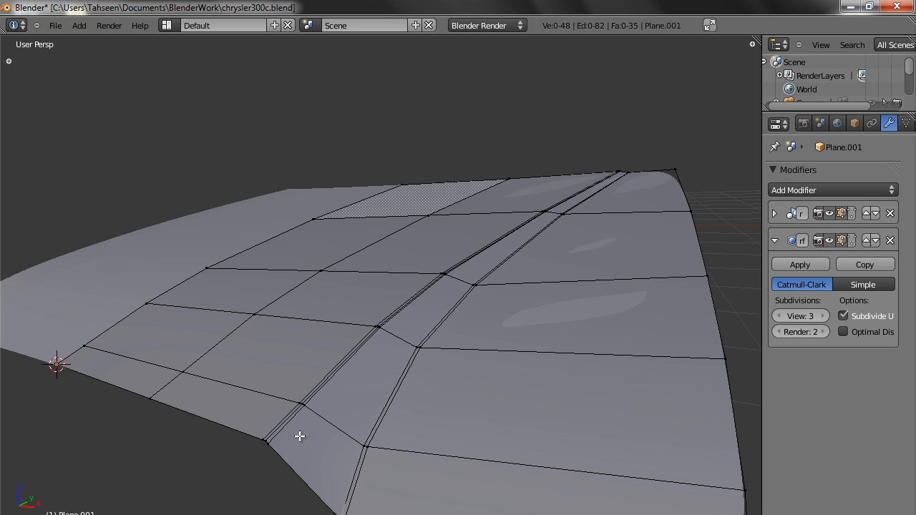
left_click_drag(301, 437, 375, 471)
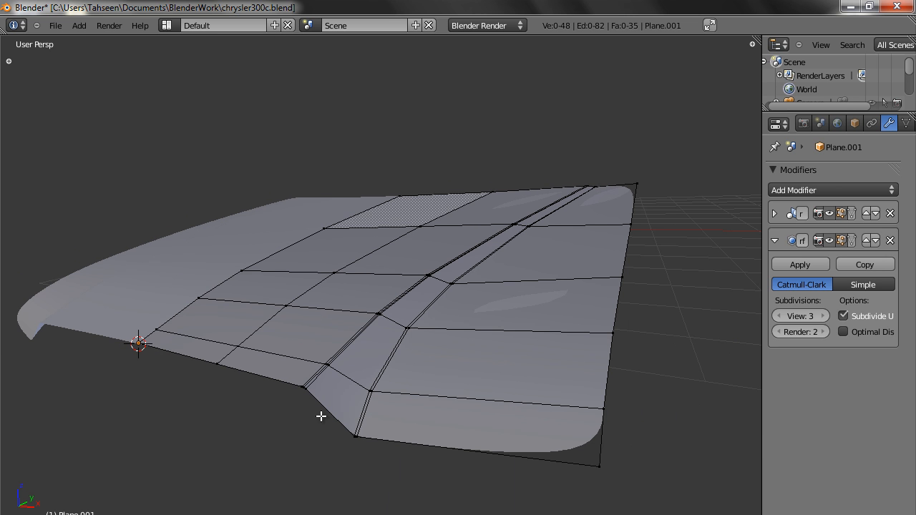
mouse_move(306, 395)
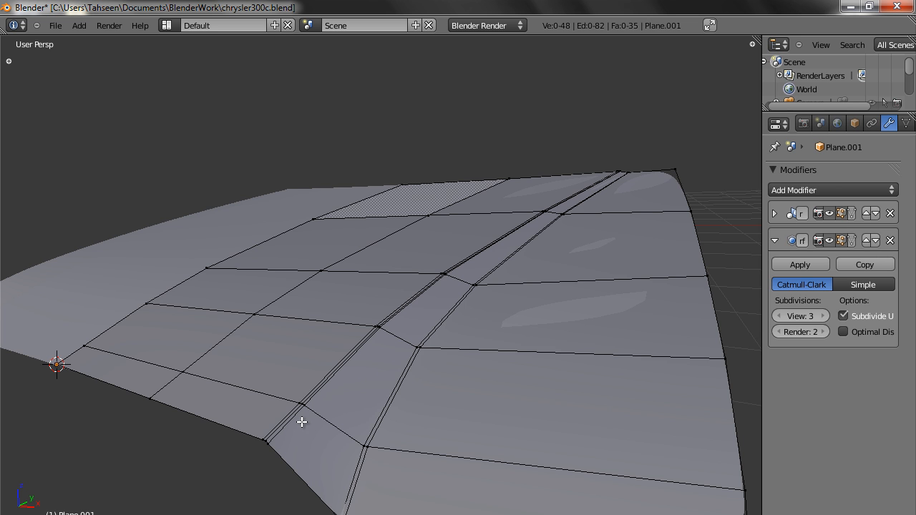
left_click(480, 265)
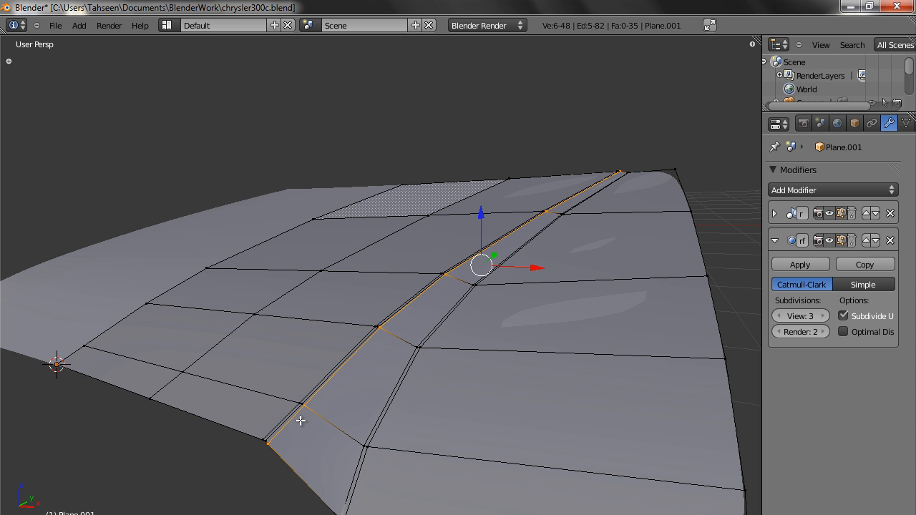
mouse_move(306, 464)
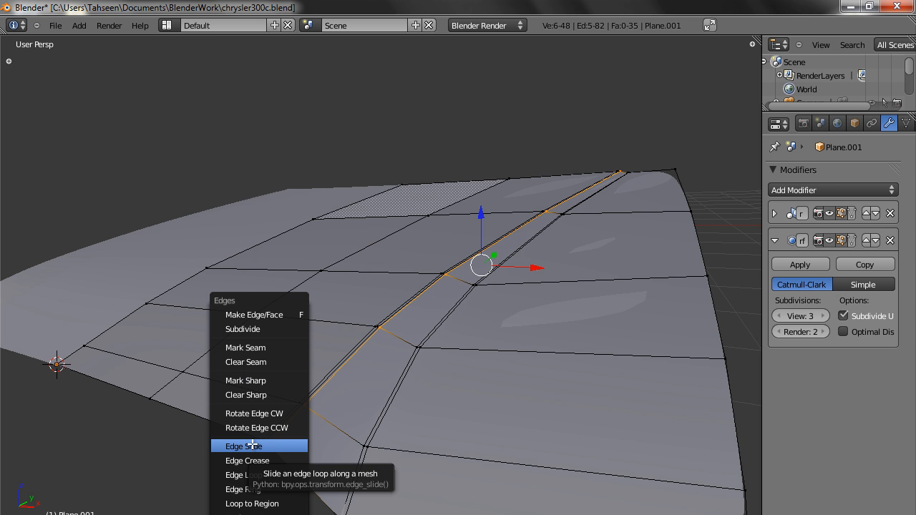
left_click(244, 447)
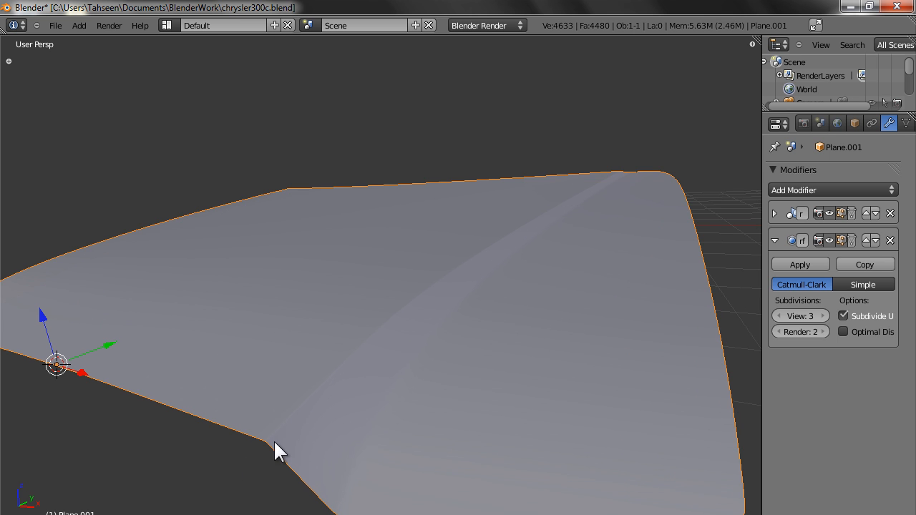
mouse_move(314, 389)
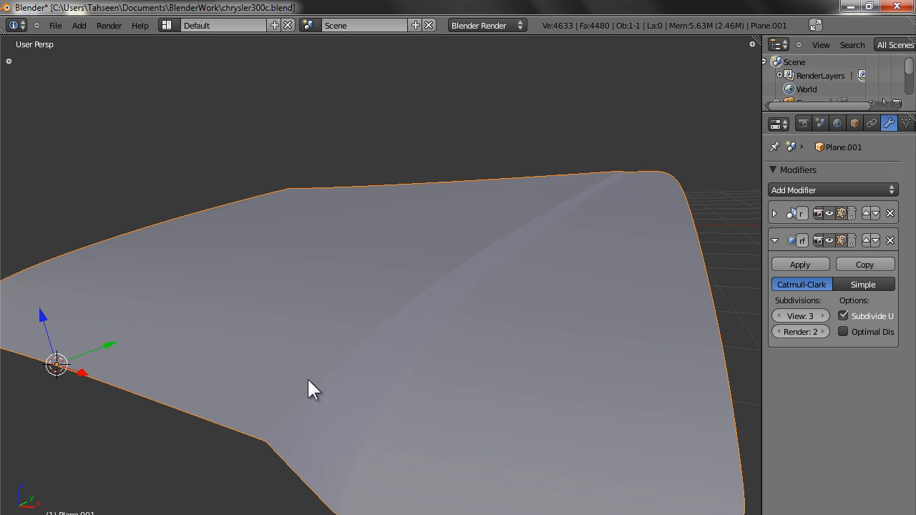
mouse_move(527, 265)
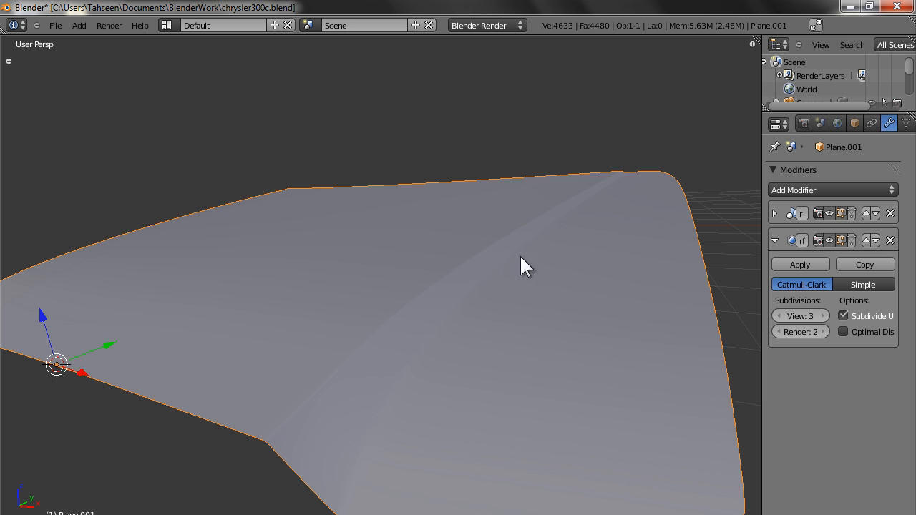
- Re-enter Edit Mode on the hood mesh
key("Tab")
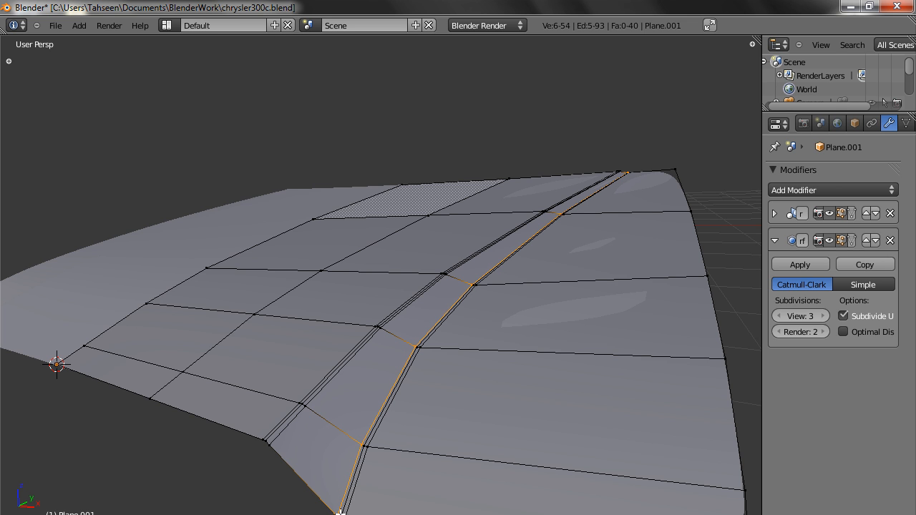
- Return to Object Mode and orbit around the smoothed hood to inspect the sharpened crease
key("Tab")
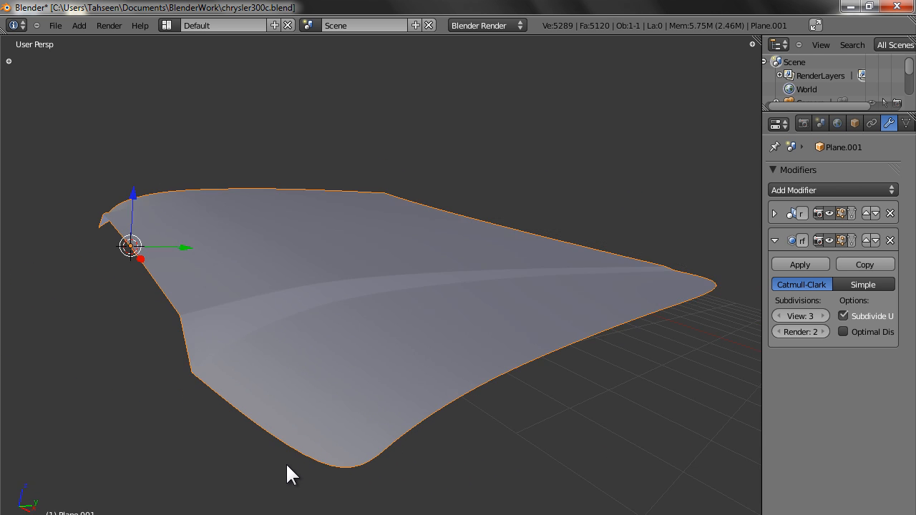
left_click_drag(286, 473, 308, 308)
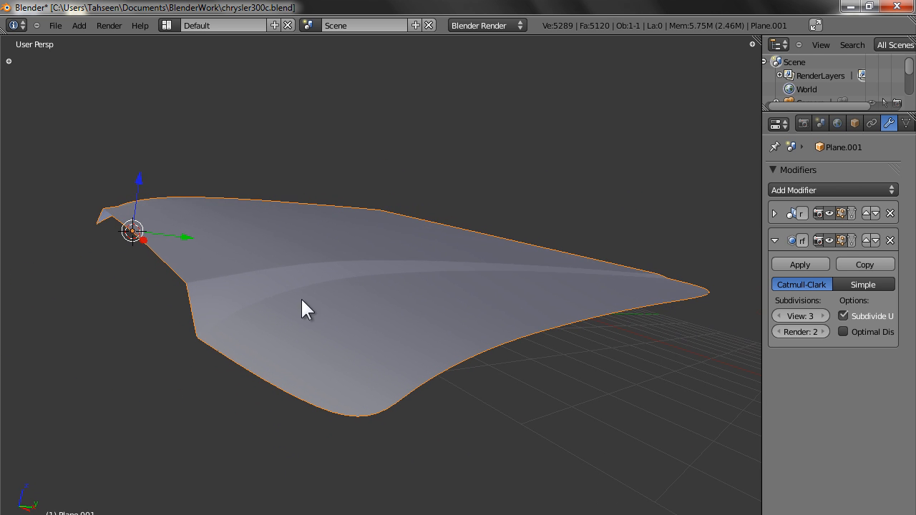
mouse_move(596, 294)
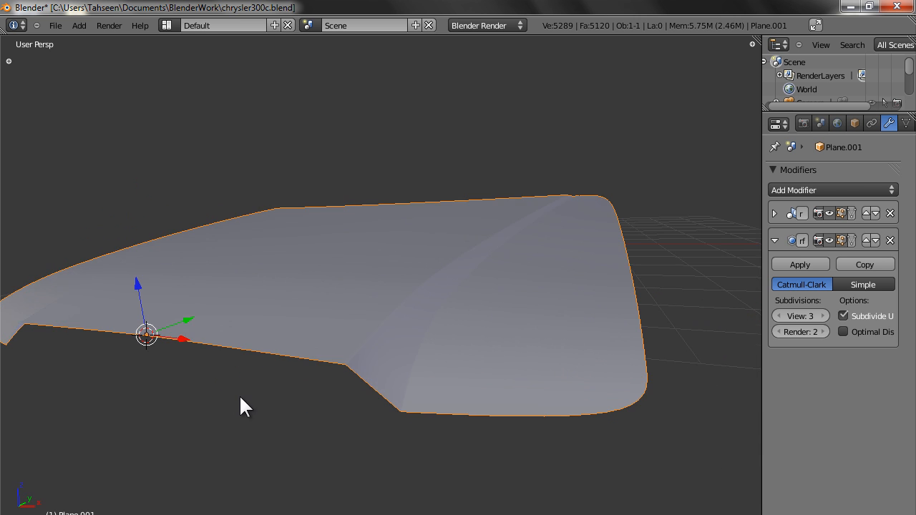
left_click_drag(247, 408, 398, 316)
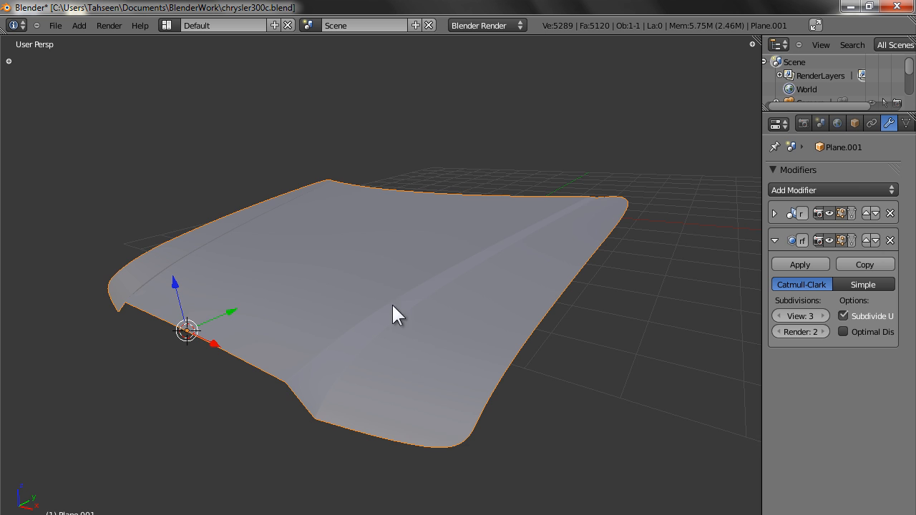
left_click_drag(398, 317, 537, 235)
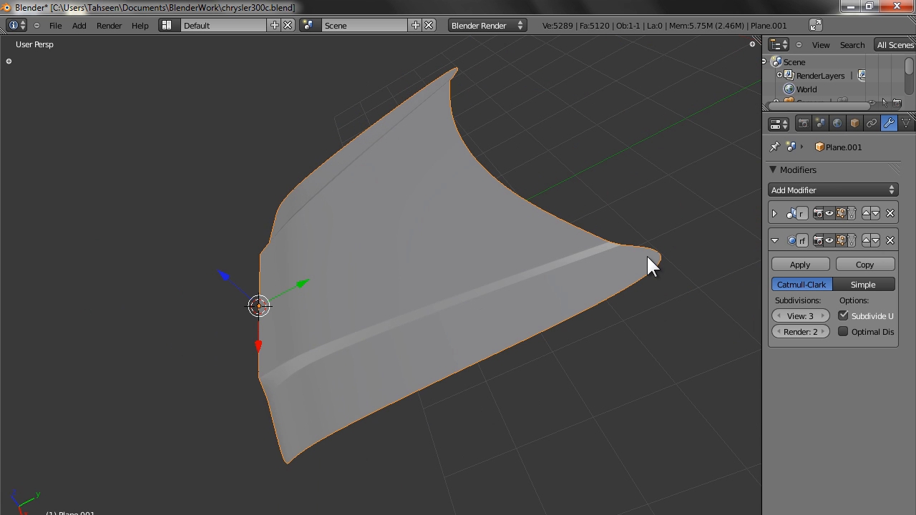
left_click_drag(651, 270, 499, 328)
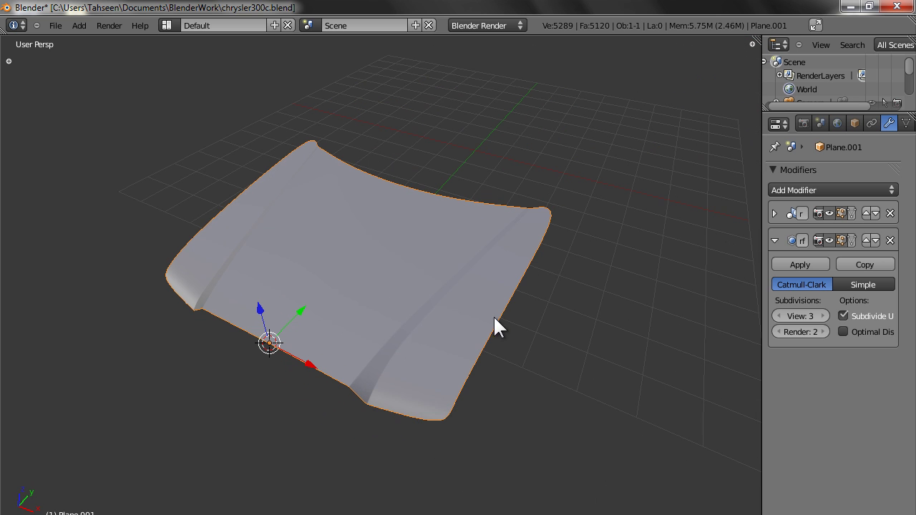
mouse_move(441, 404)
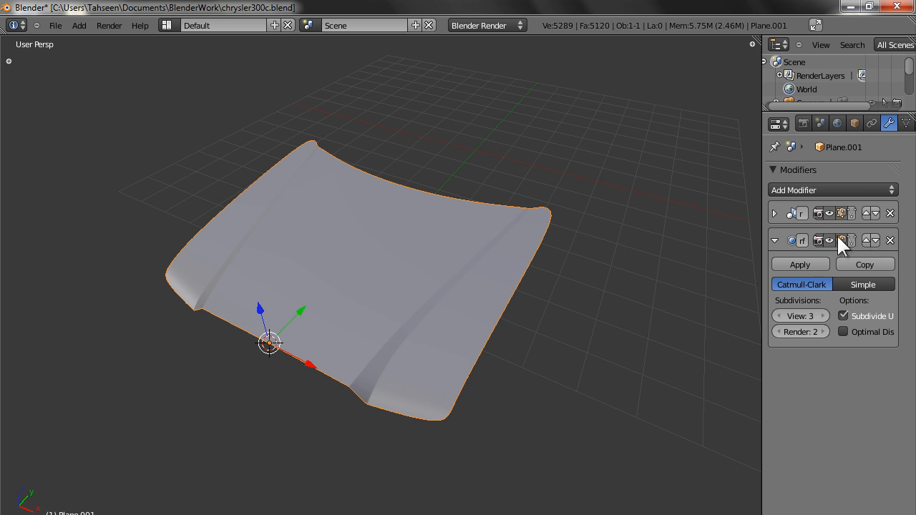
- Delete the Subdivision Surface modifier from the hood, leaving its raw mesh in Edit Mode
key("Tab")
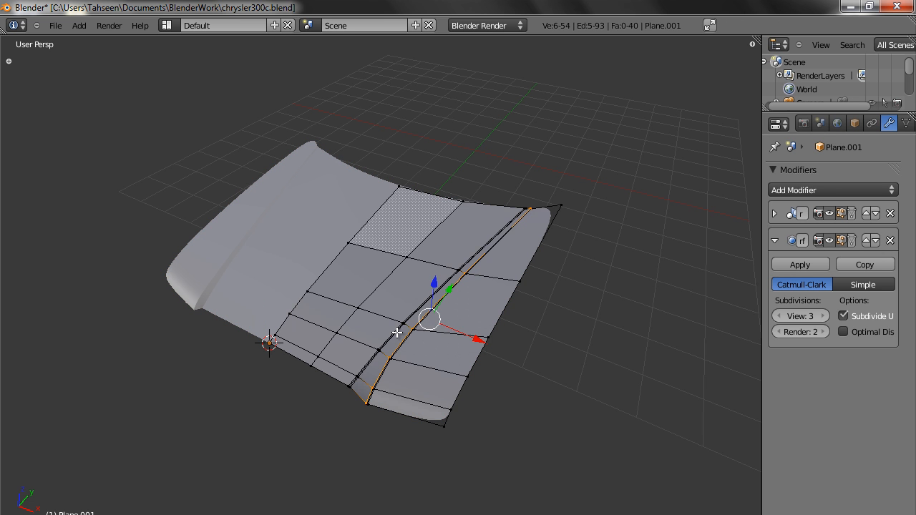
key("Tab")
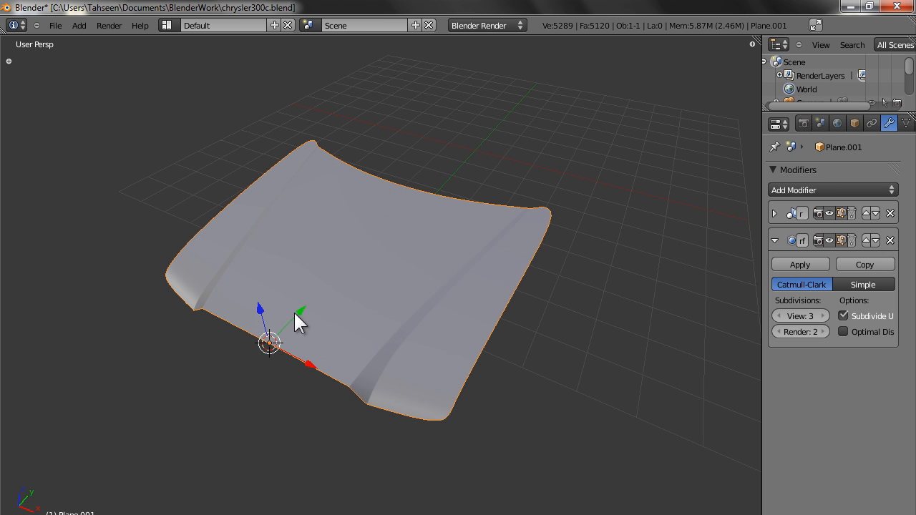
mouse_move(320, 331)
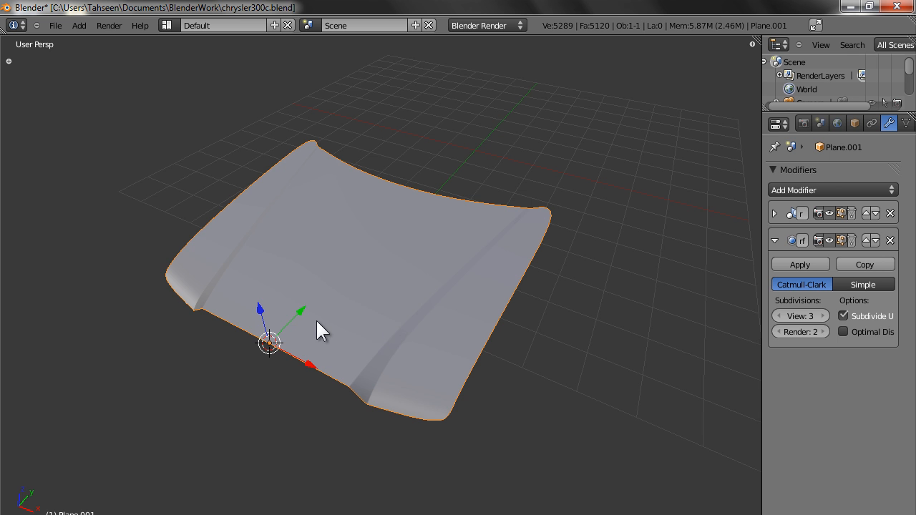
key("Tab")
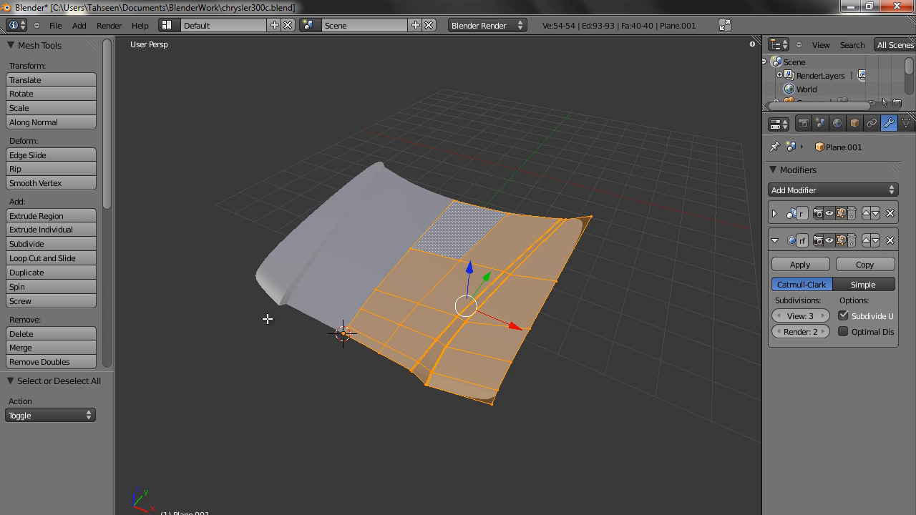
mouse_move(92, 271)
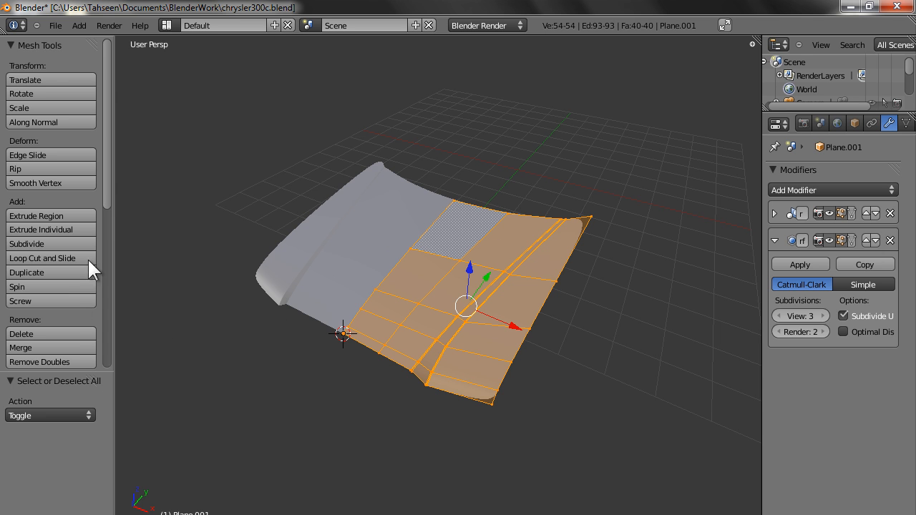
scroll("down", 3)
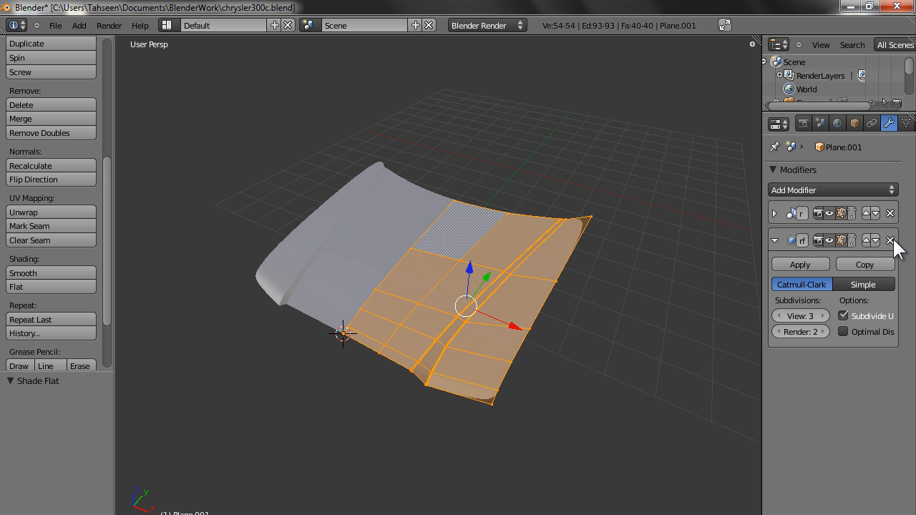
left_click(891, 241)
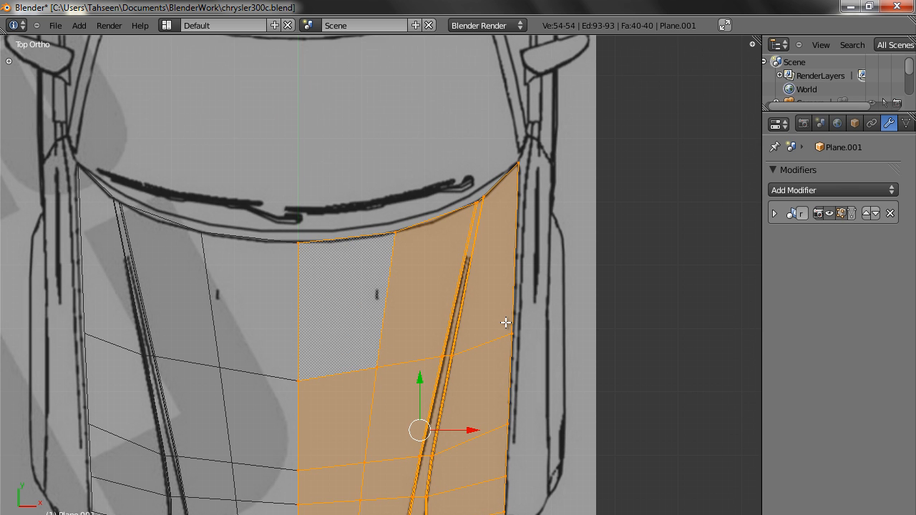
- Zoom the top view over the car reference blueprint
scroll("down", 3)
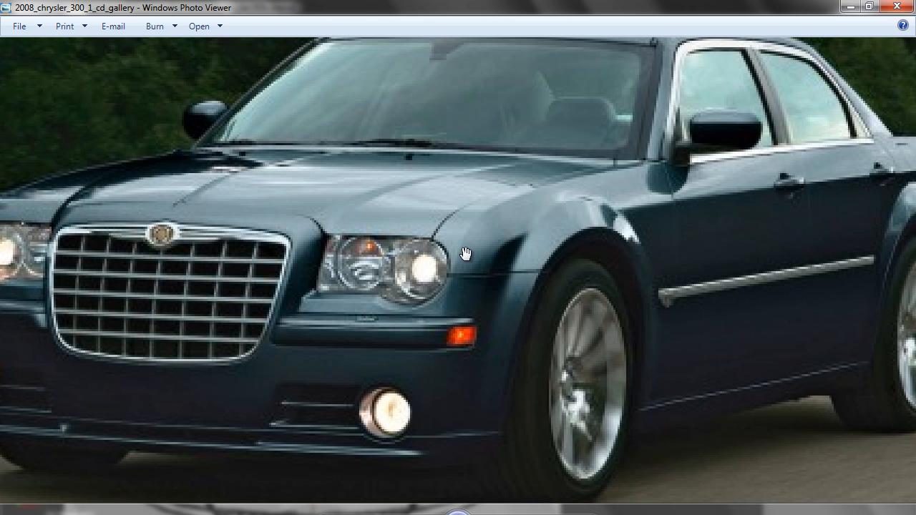
mouse_move(480, 209)
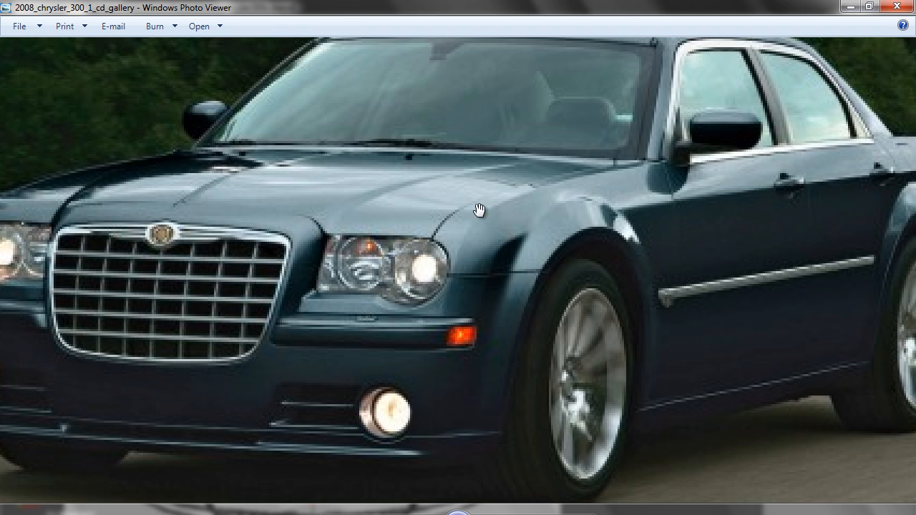
mouse_move(215, 189)
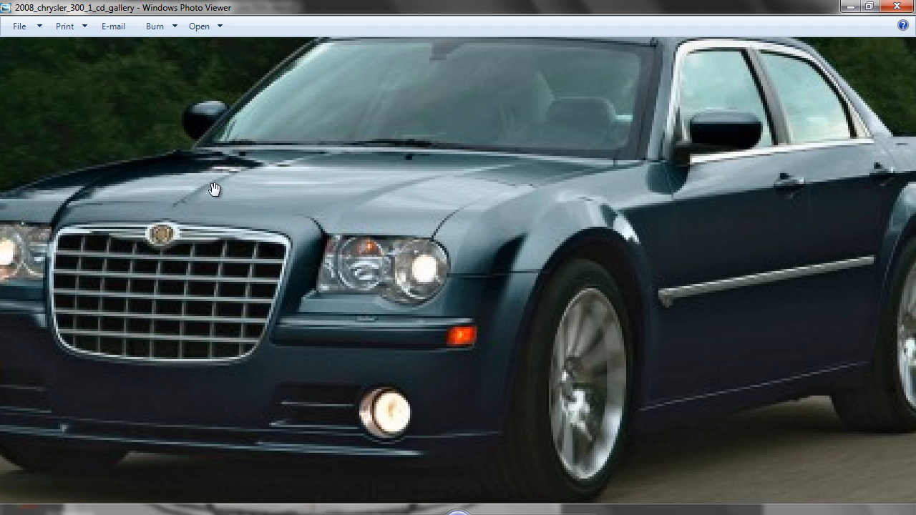
mouse_move(206, 214)
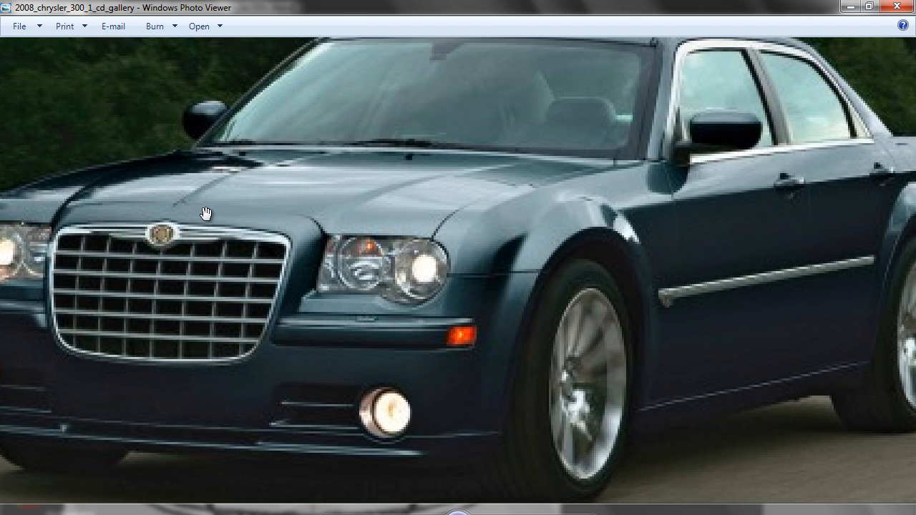
mouse_move(309, 156)
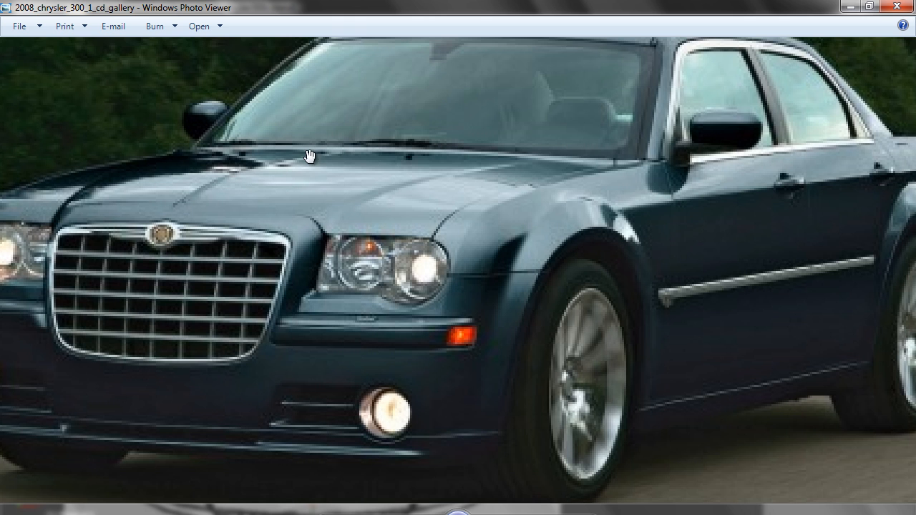
mouse_move(275, 209)
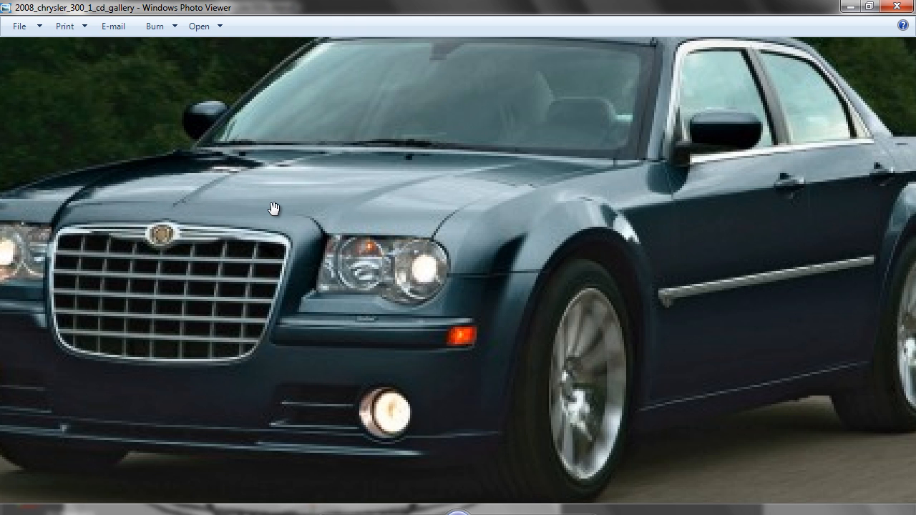
mouse_move(189, 209)
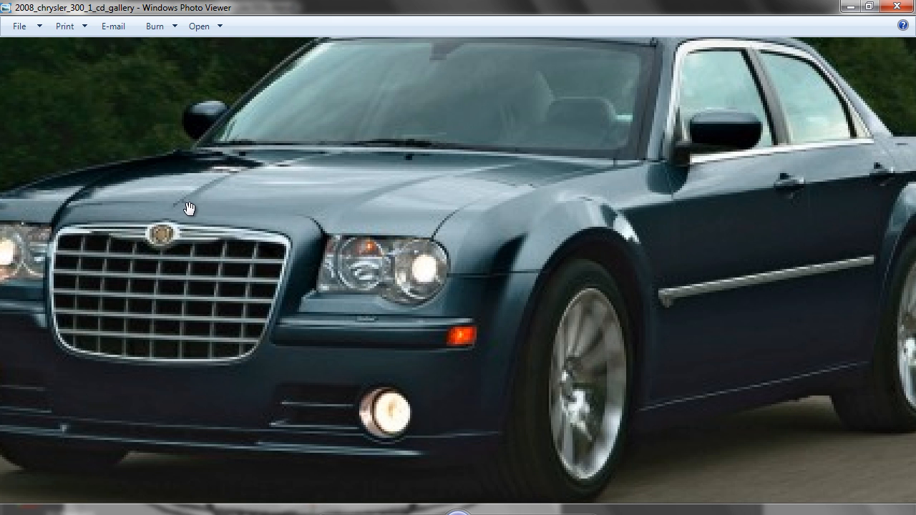
mouse_move(258, 509)
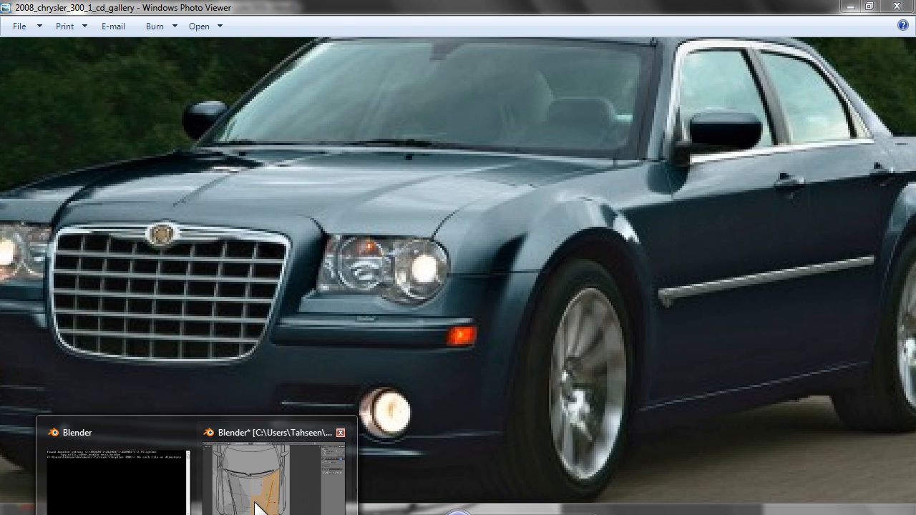
- Switch from the Photo Viewer back to the Blender hood file via the taskbar
left_click(272, 479)
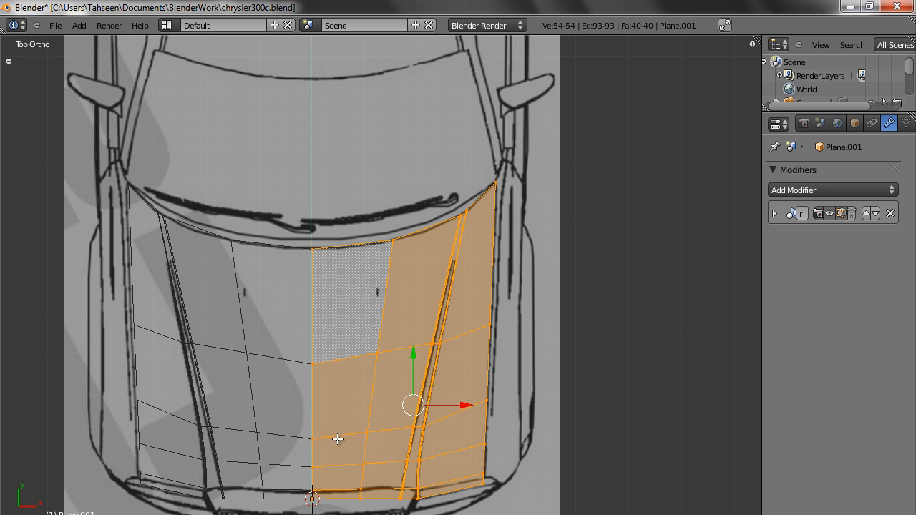
mouse_move(332, 414)
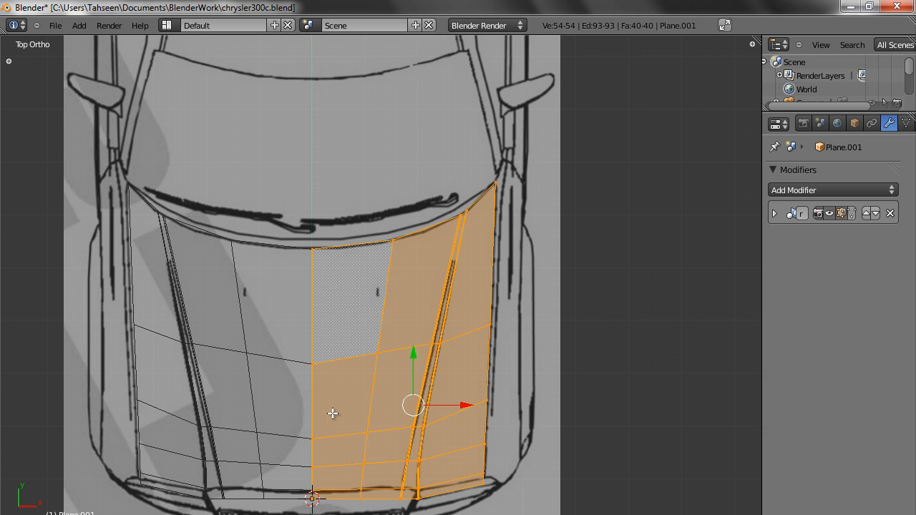
mouse_move(263, 491)
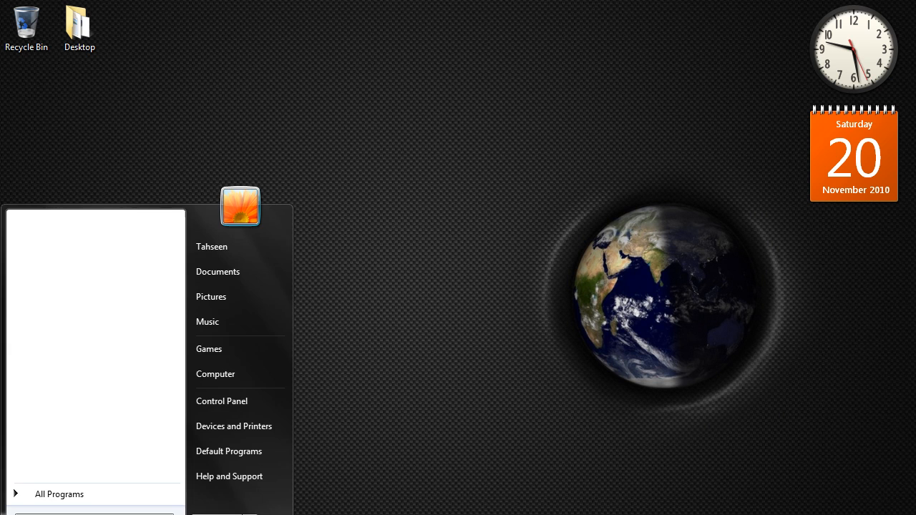
- Open the dark blue 300C photo from the Chrysler 300C Reference Images folder in Windows Photo Viewer
left_click(212, 297)
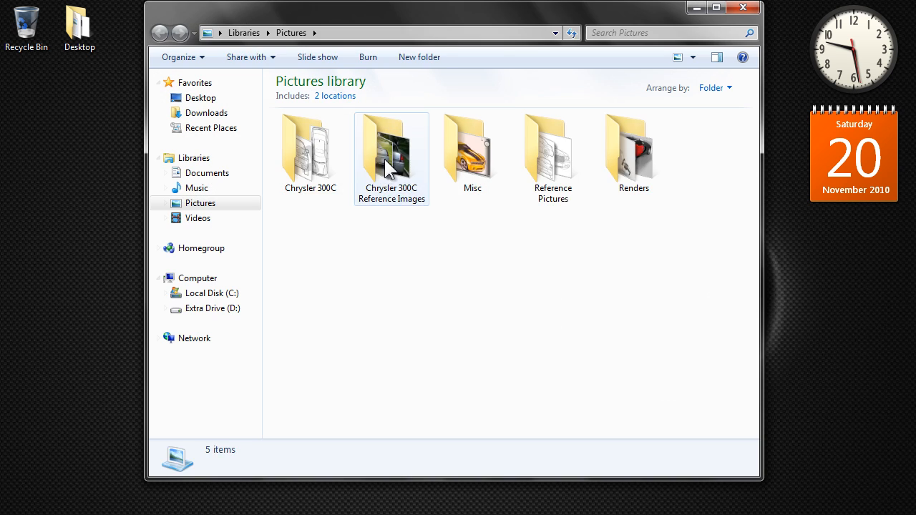
double_click(392, 146)
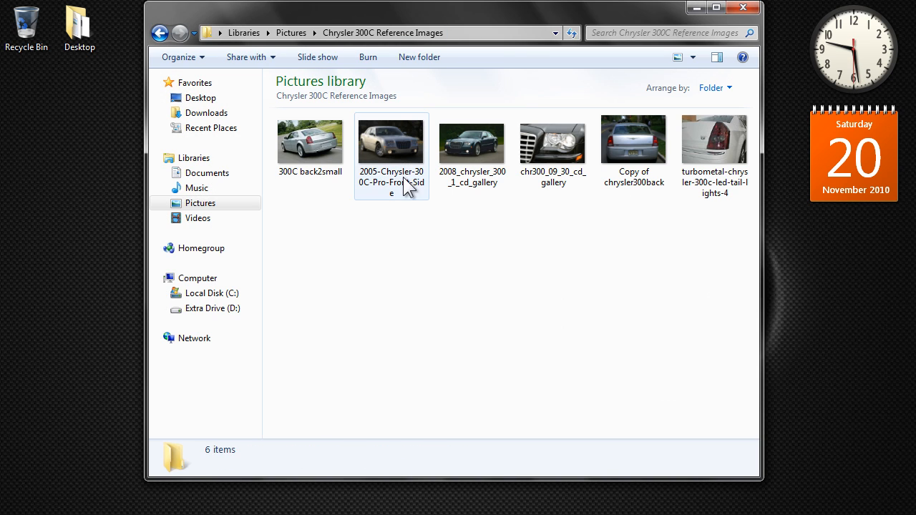
right_click(473, 140)
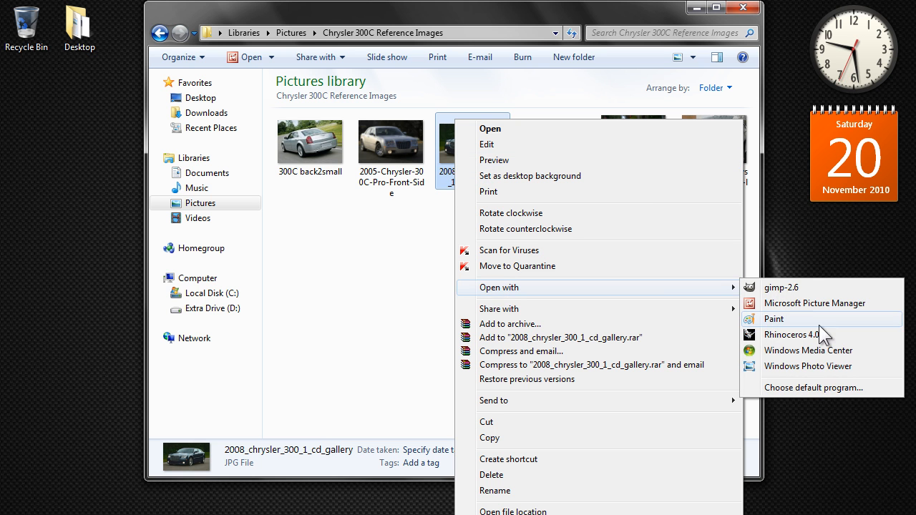
left_click(808, 366)
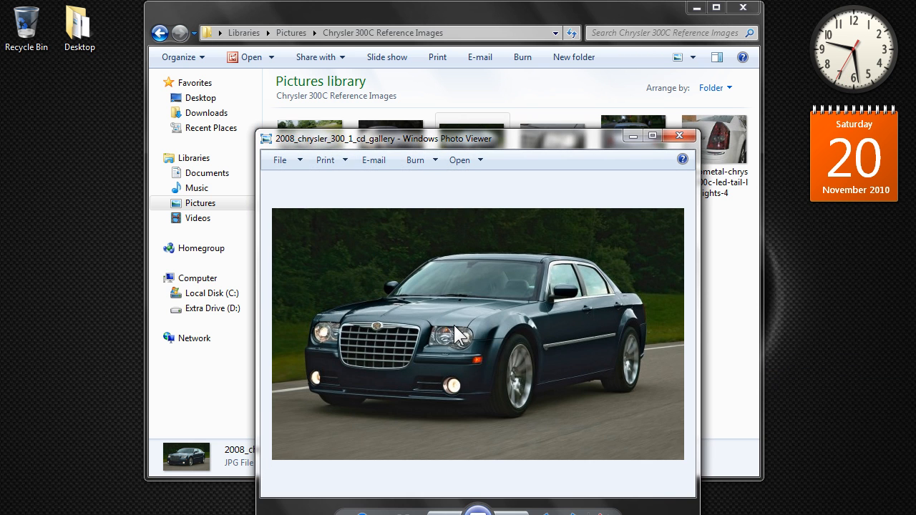
- Enlarge the photo to study the hood, then close the folder and return to Blender
left_click(653, 136)
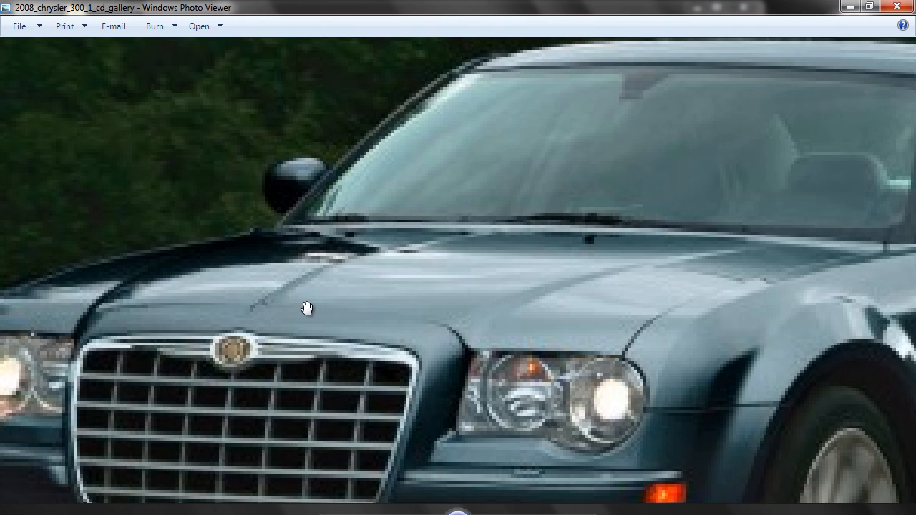
mouse_move(481, 237)
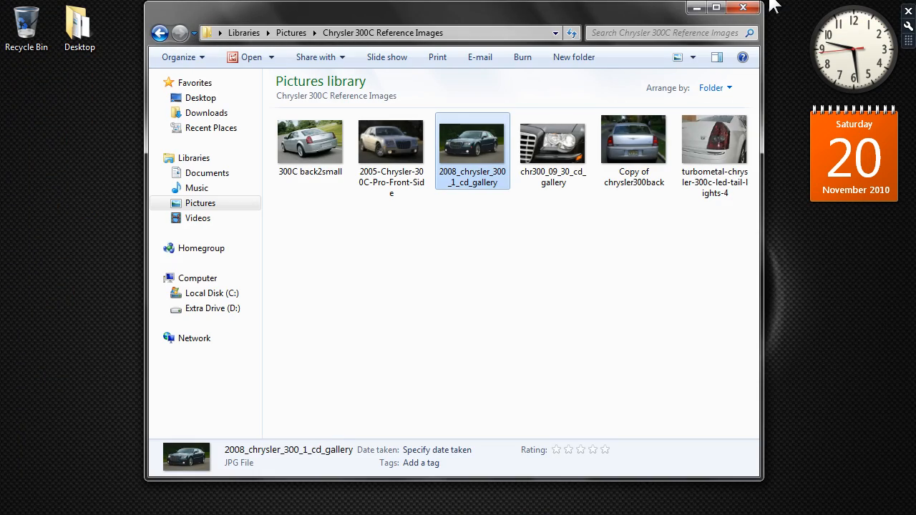
left_click(743, 9)
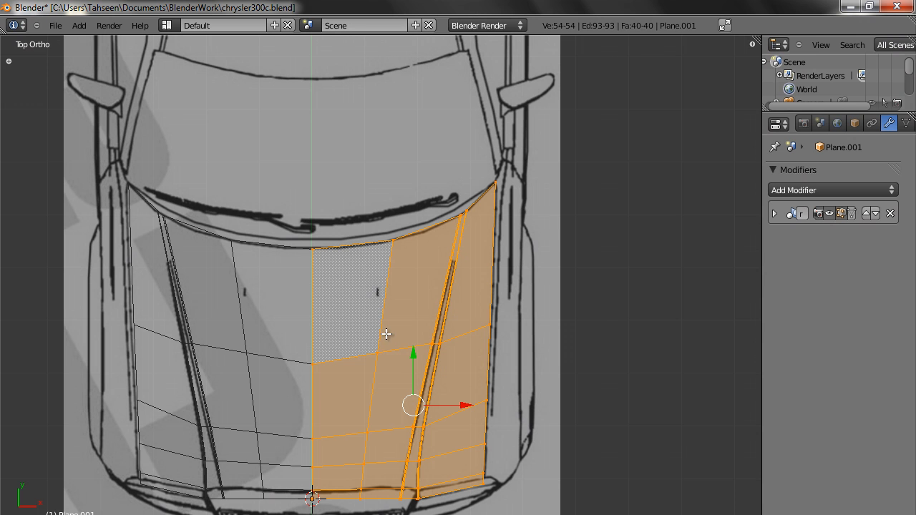
mouse_move(309, 435)
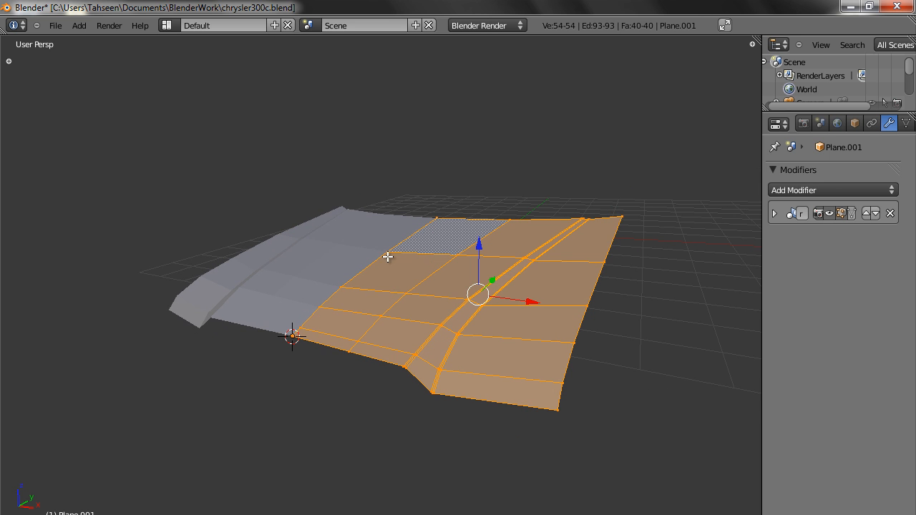
- Cut and select a new edge loop beside the hood's centre seam, then return to Object Mode
left_click(344, 260)
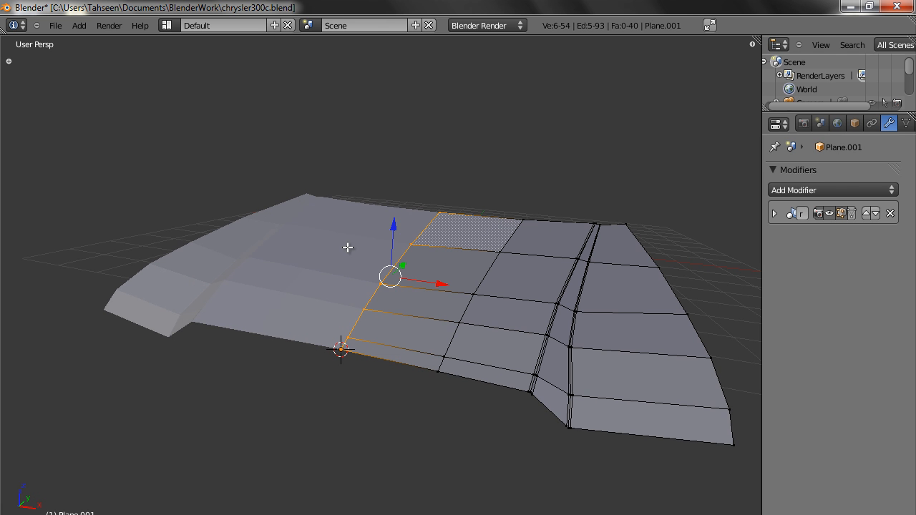
mouse_move(392, 228)
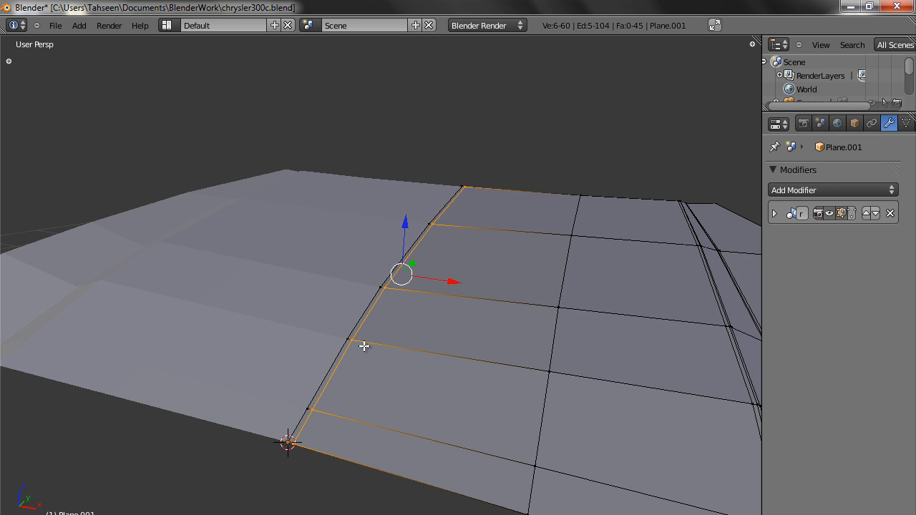
left_click(341, 349)
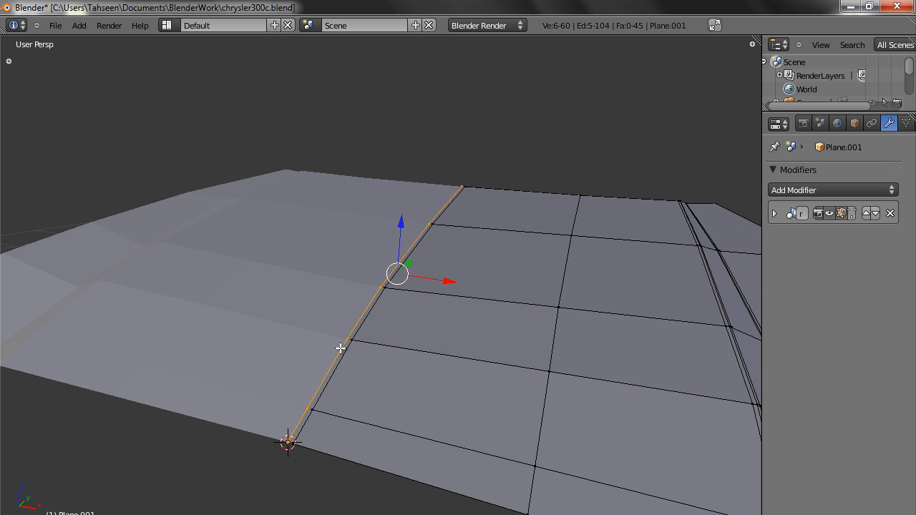
mouse_move(400, 223)
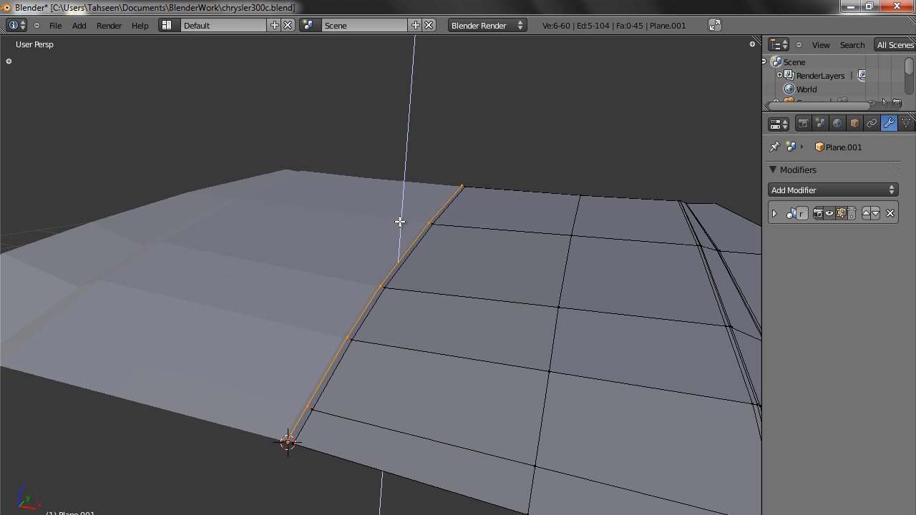
key("Tab")
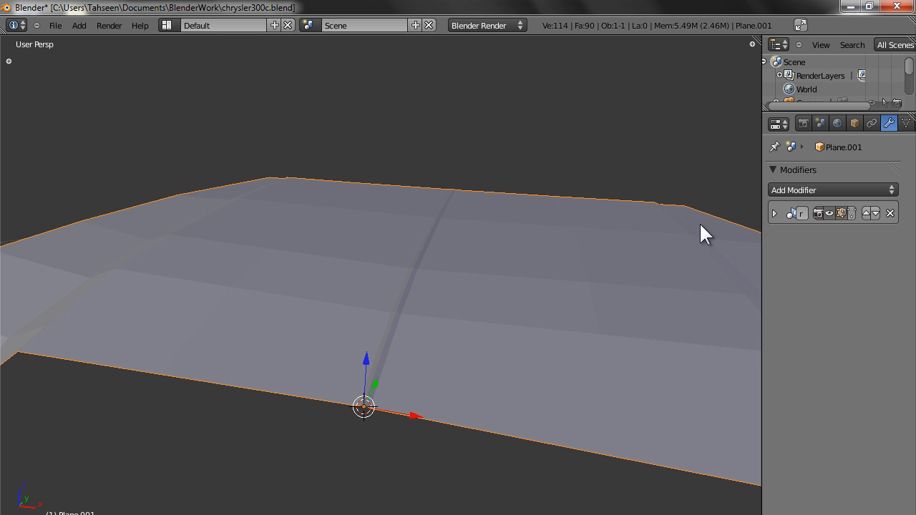
- Add a Subdivision Surface modifier to the hood and check its loops in Edit Mode
left_click(830, 189)
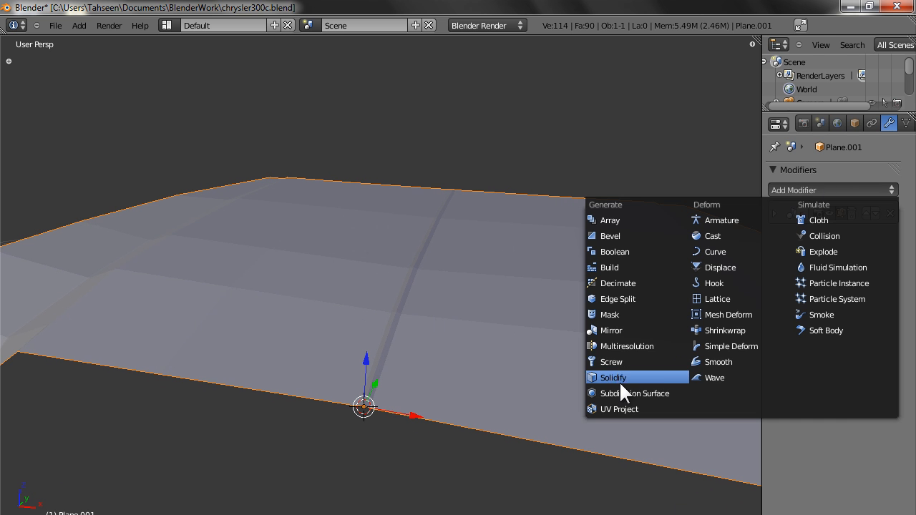
left_click(638, 393)
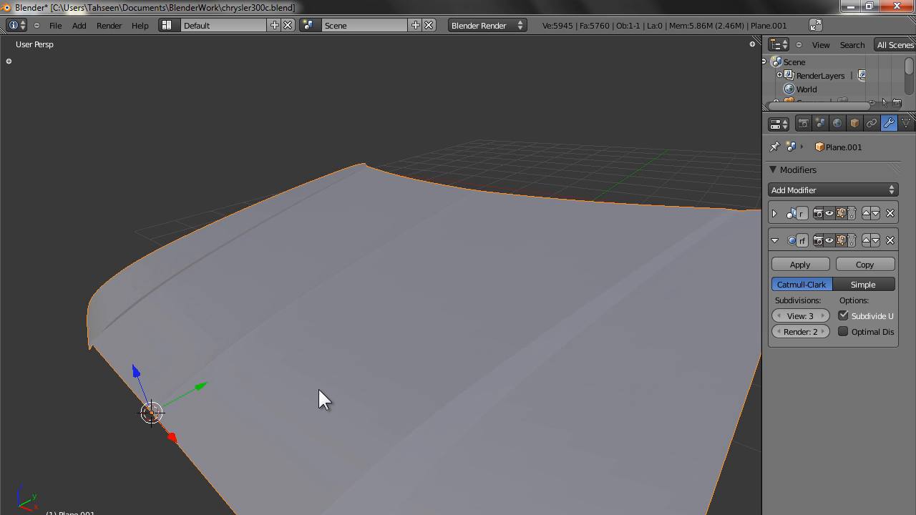
key("Tab")
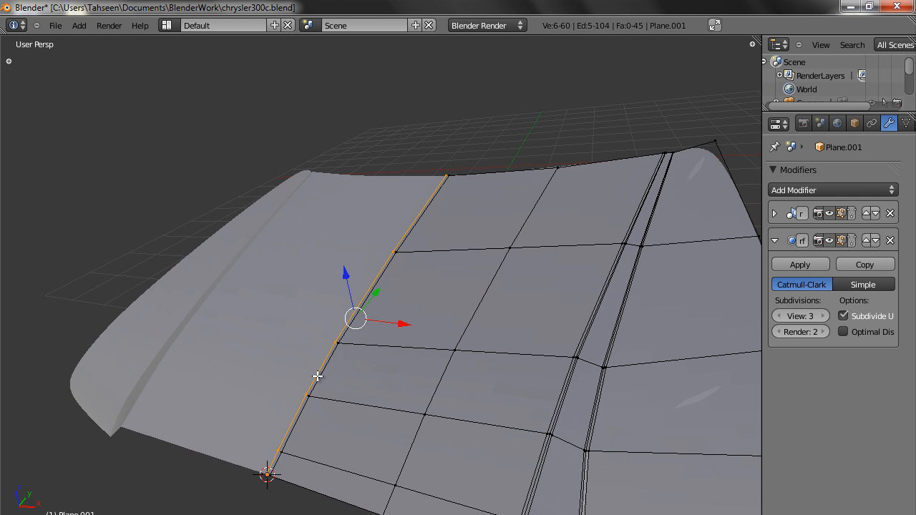
mouse_move(346, 272)
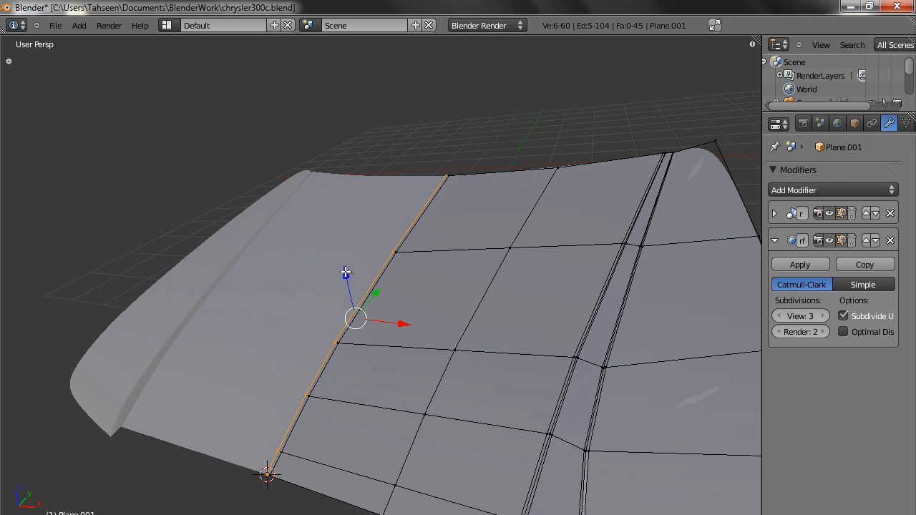
key("Tab")
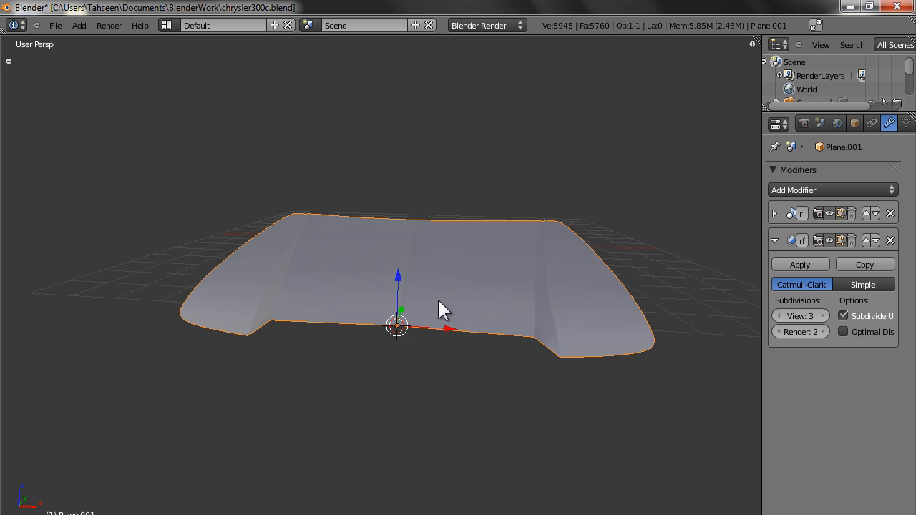
- Zoom in on the hood, then look through the scene camera and select the camera to position it
left_click_drag(441, 310, 369, 413)
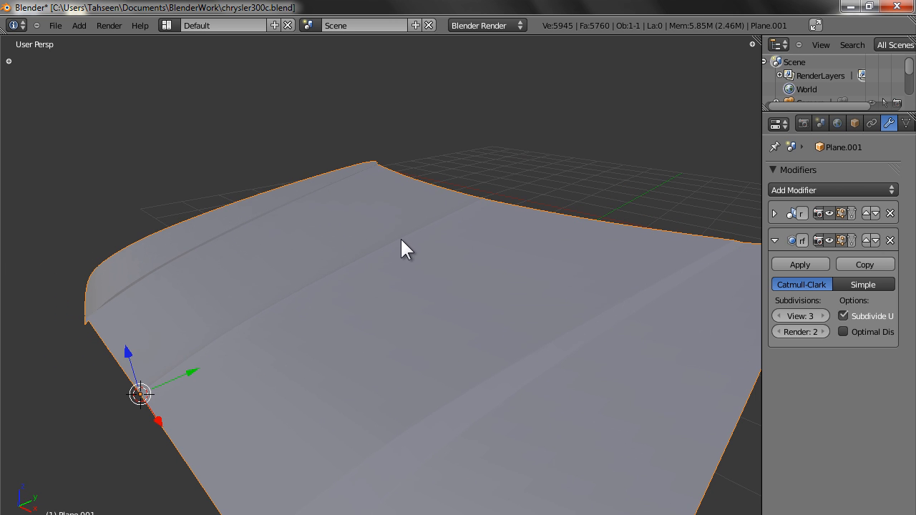
mouse_move(327, 330)
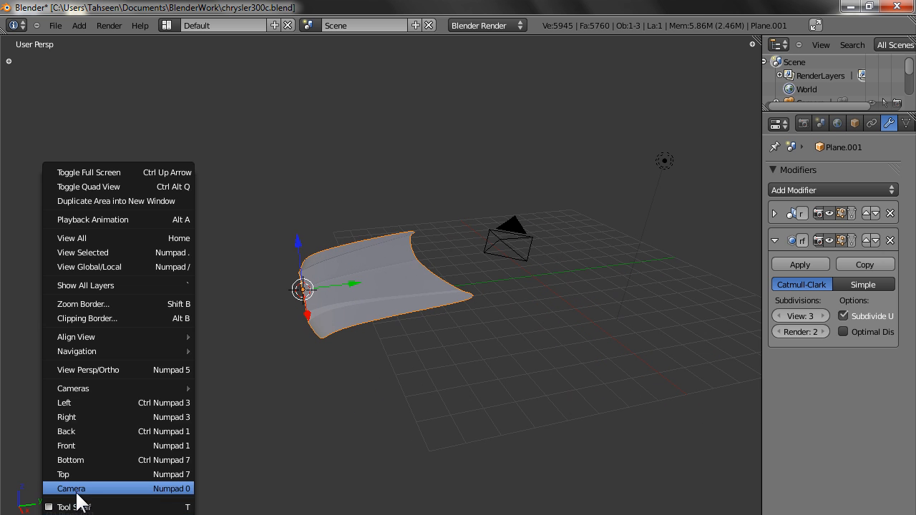
left_click(72, 488)
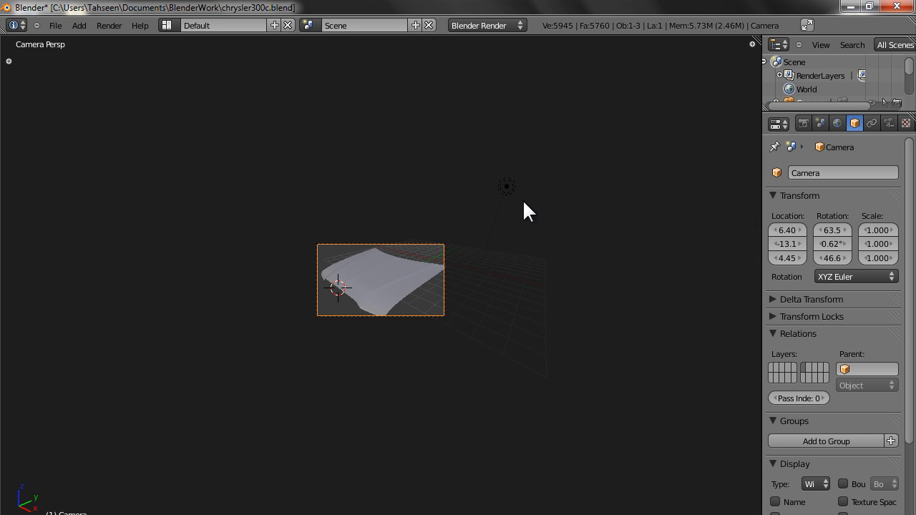
left_click(378, 198)
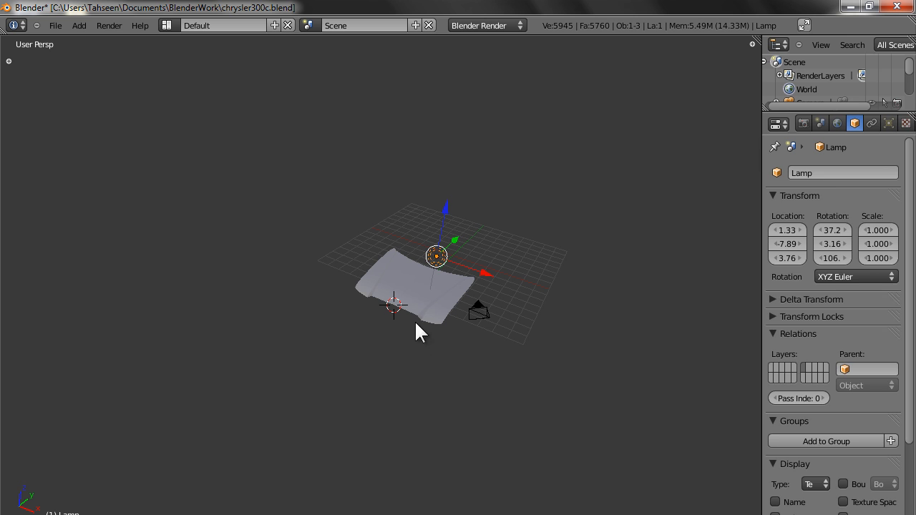
- Raise the hood's render subdivisions to 3 and render a test image of it
left_click(415, 286)
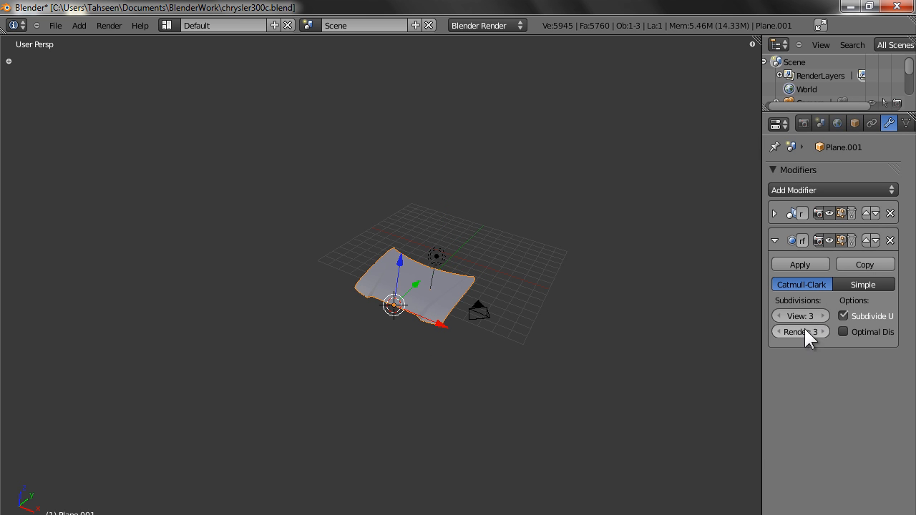
key("Tab")
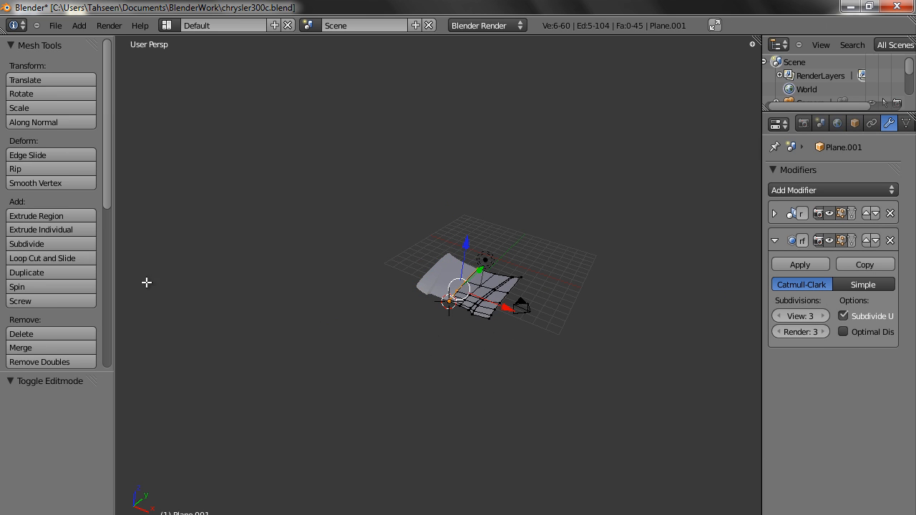
key("a")
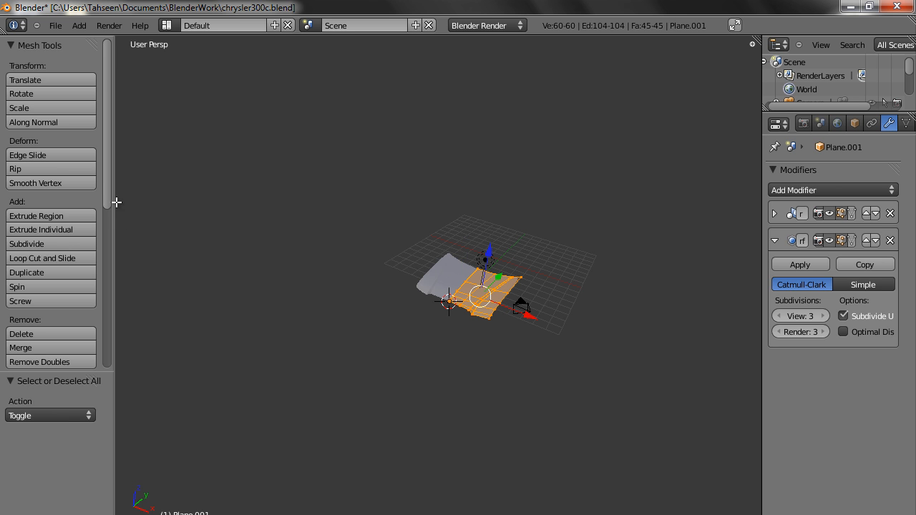
scroll("down", 3)
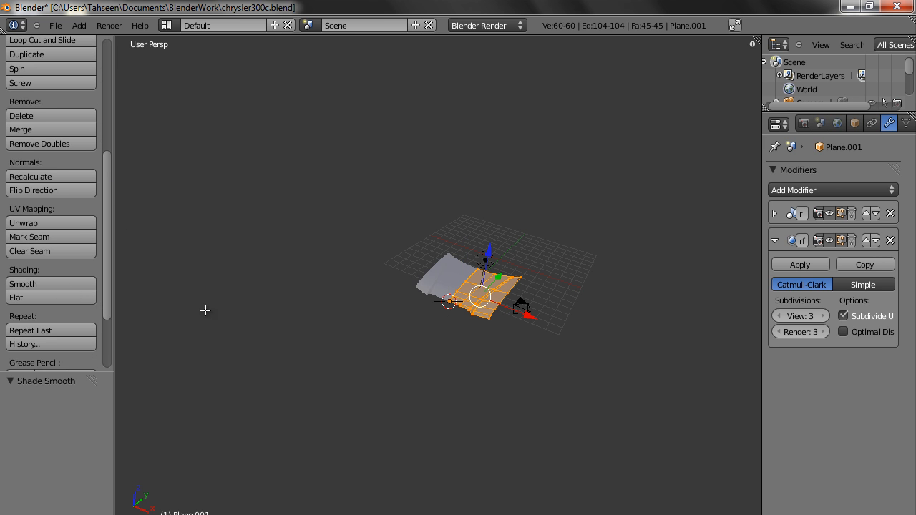
left_click(109, 26)
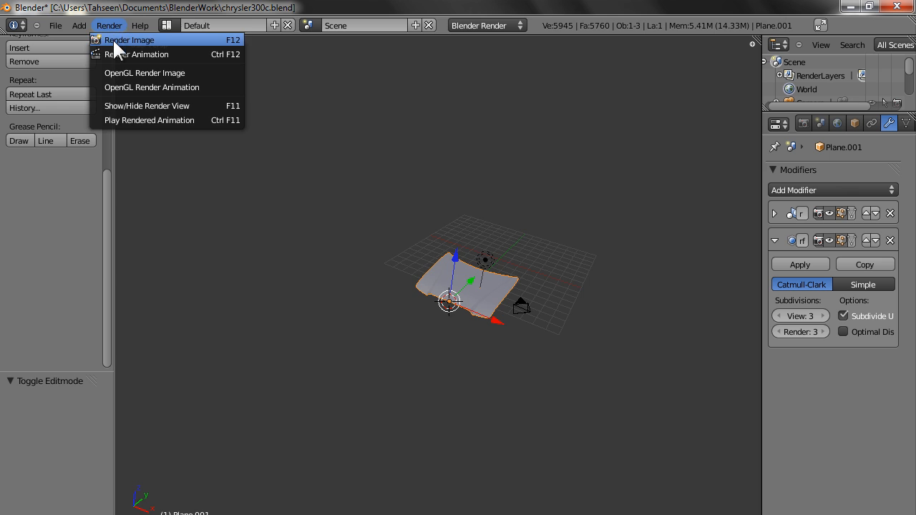
left_click(128, 40)
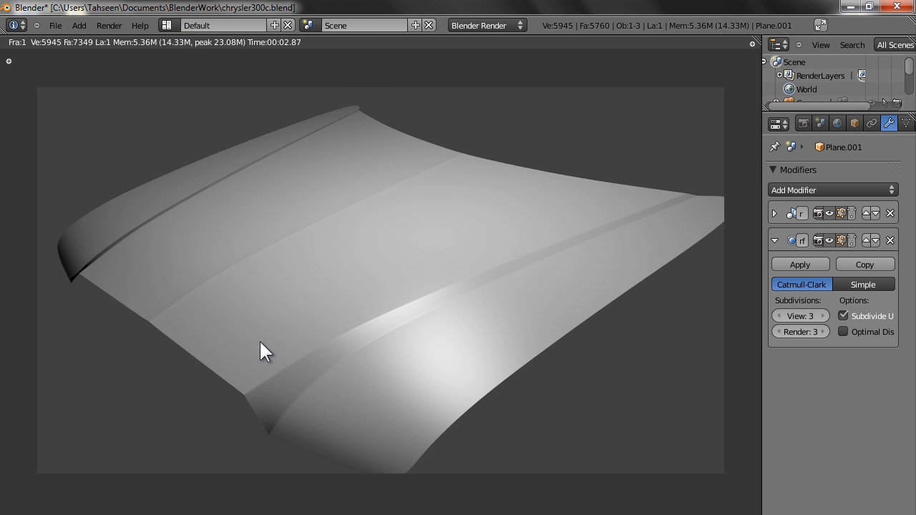
mouse_move(470, 358)
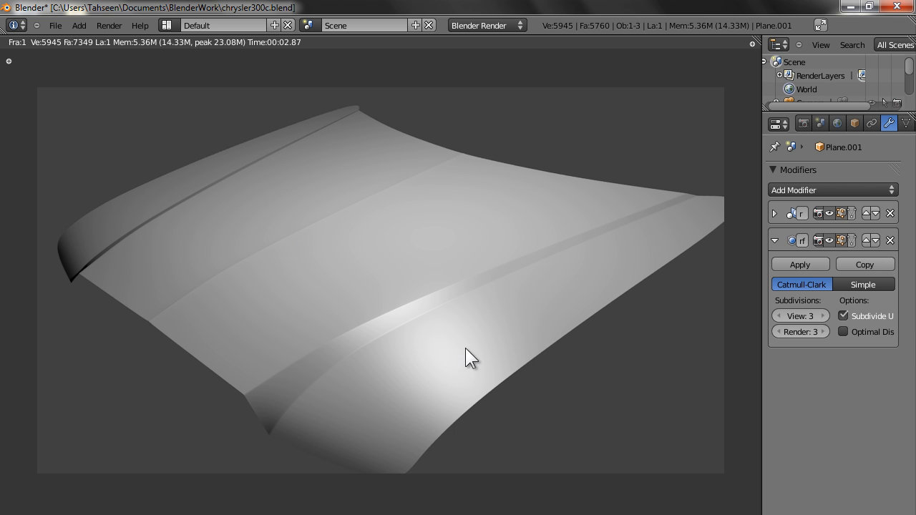
mouse_move(266, 293)
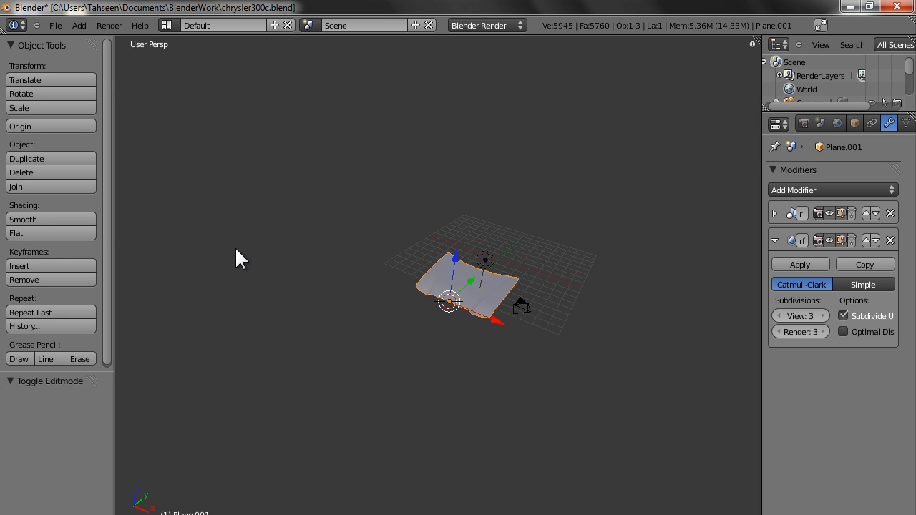
- Strip the subdivision smoothing from the hood and leave the raw mirrored mesh in Object Mode
key("Tab")
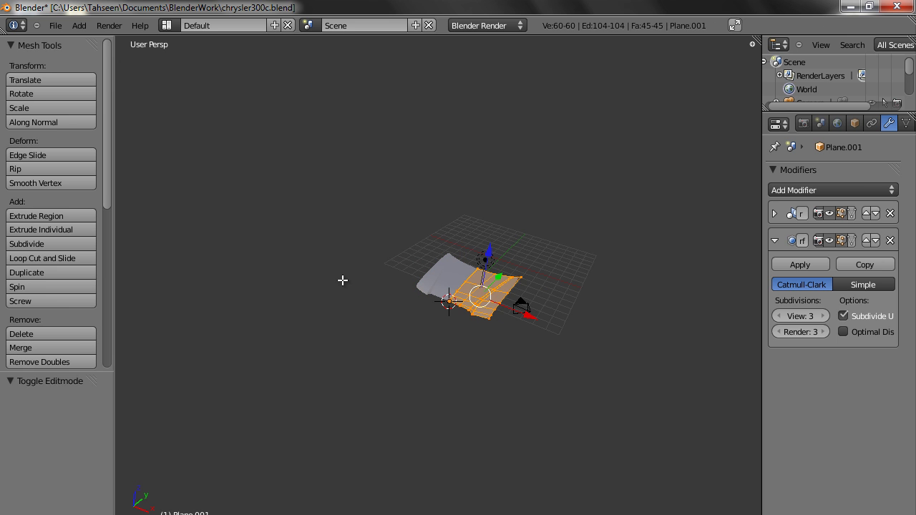
scroll("down", 3)
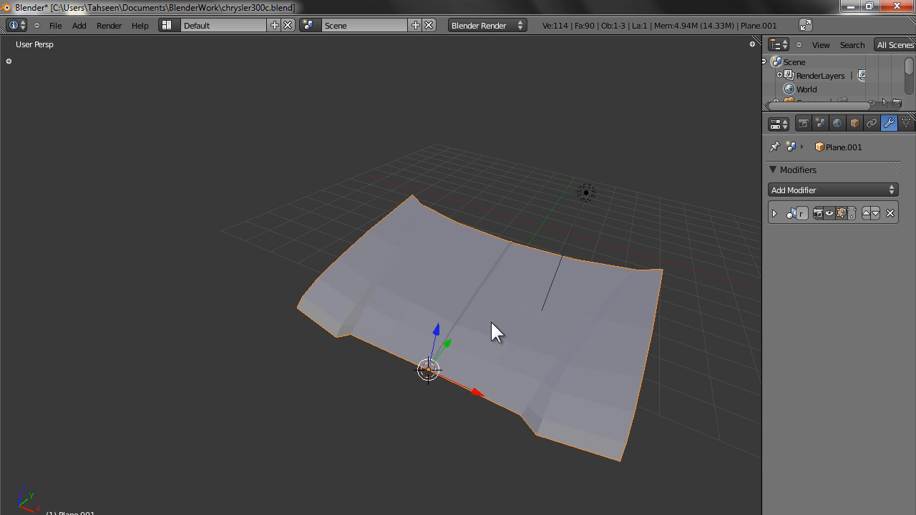
mouse_move(550, 332)
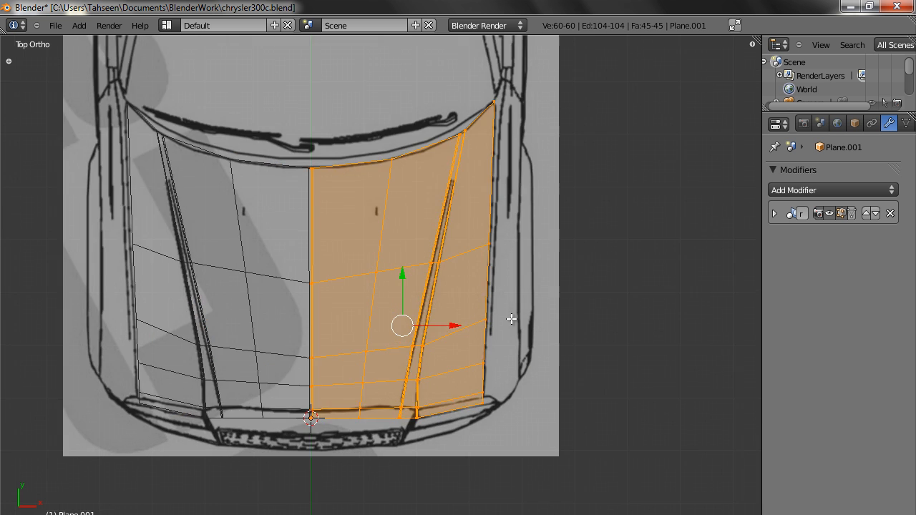
key("Tab")
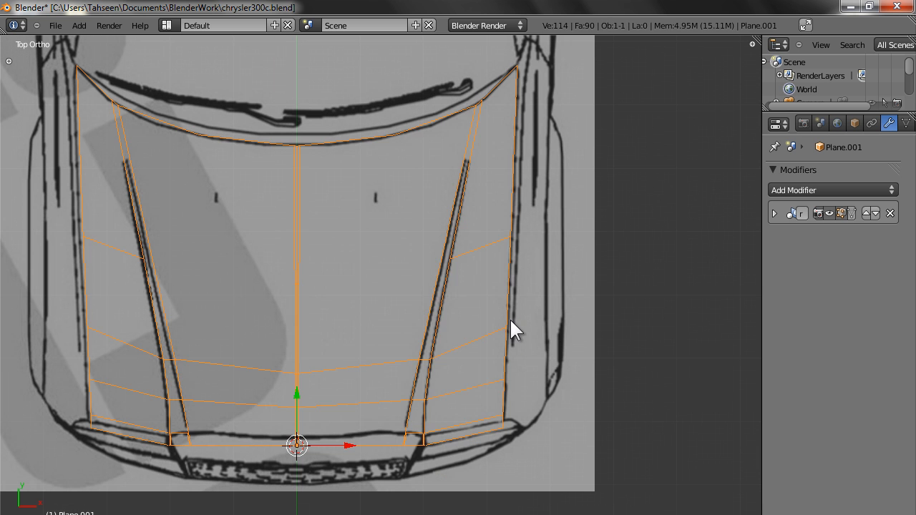
mouse_move(516, 128)
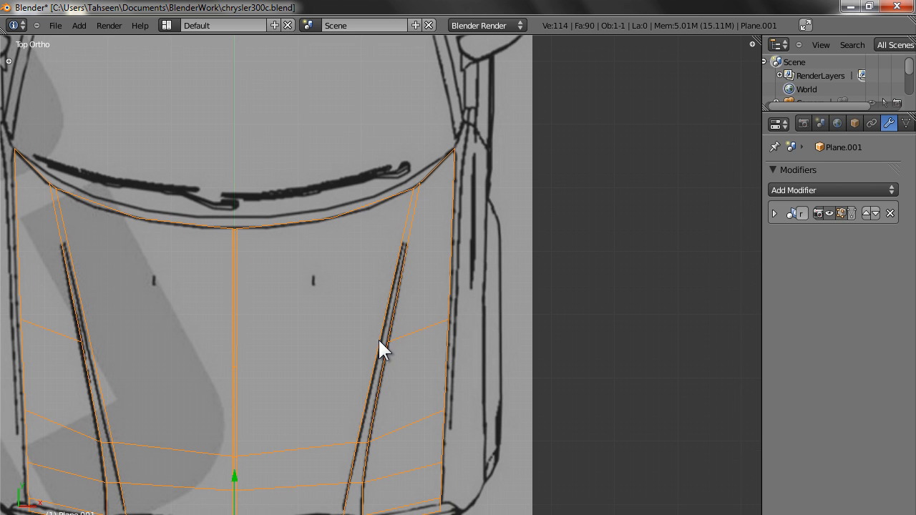
mouse_move(450, 259)
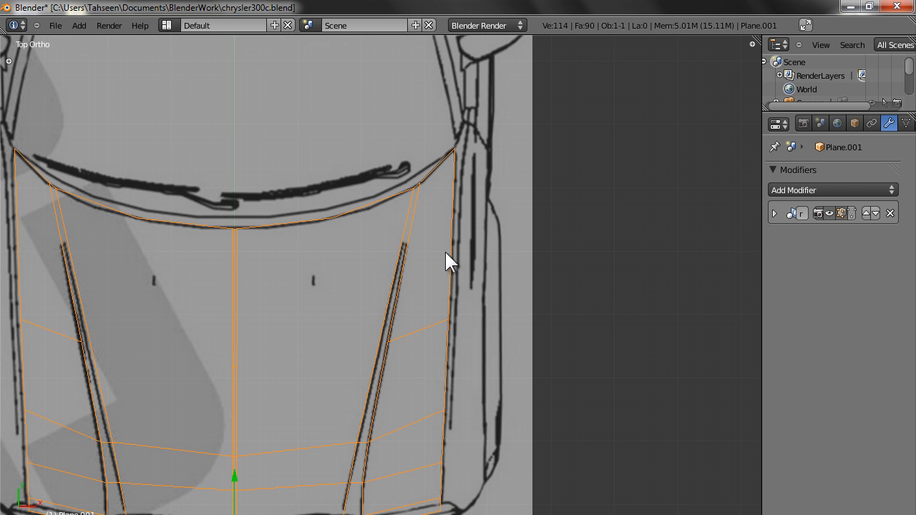
mouse_move(458, 240)
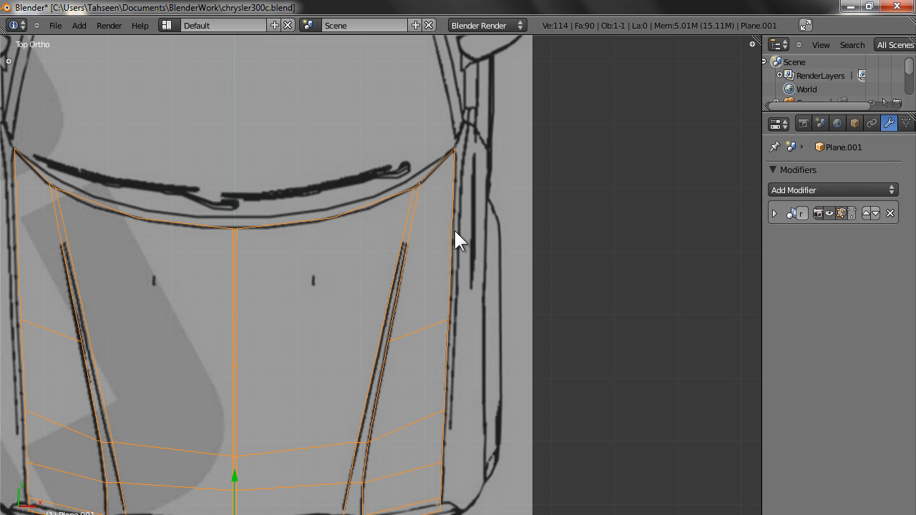
mouse_move(458, 289)
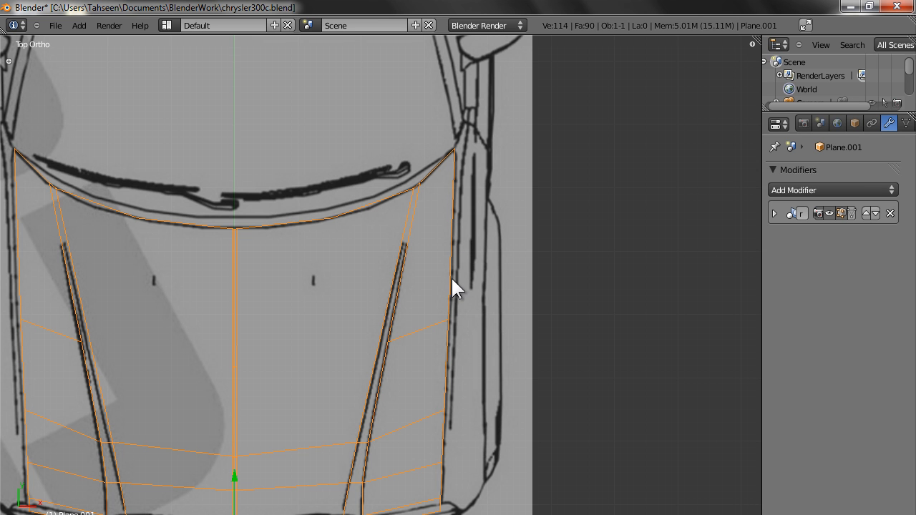
mouse_move(486, 150)
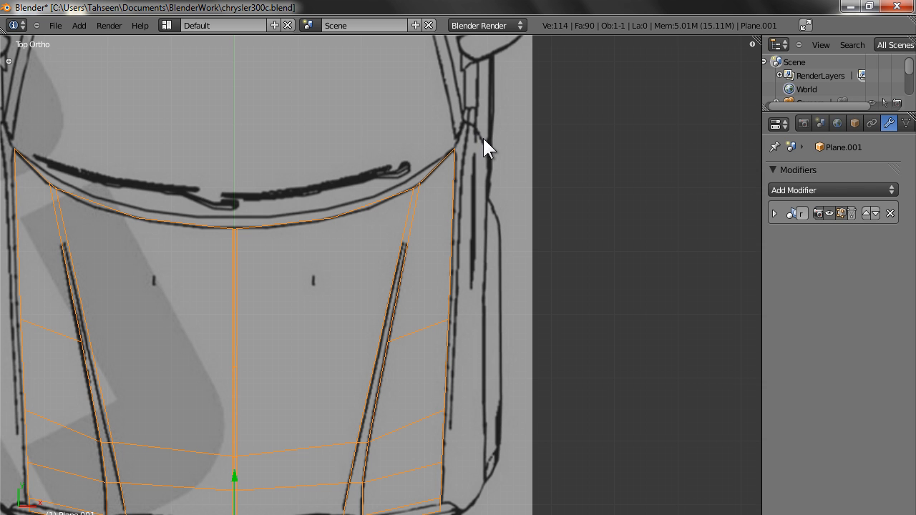
mouse_move(459, 498)
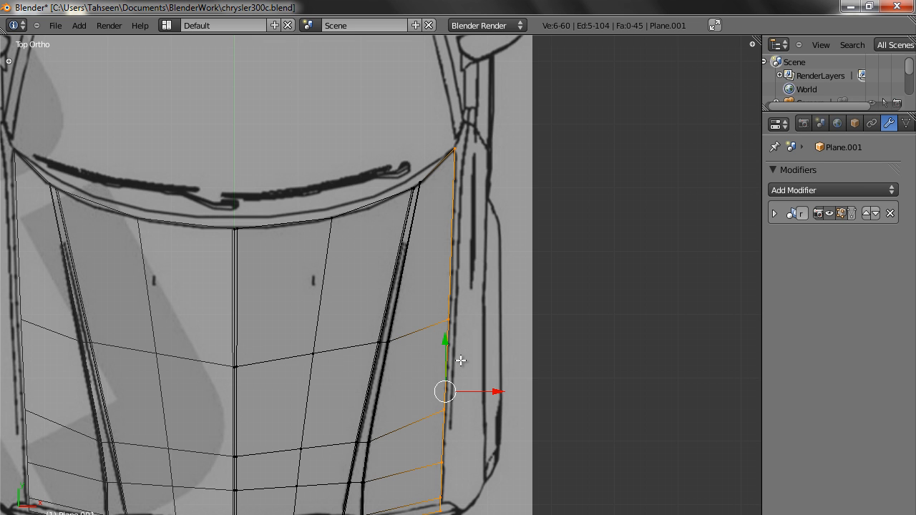
mouse_move(472, 367)
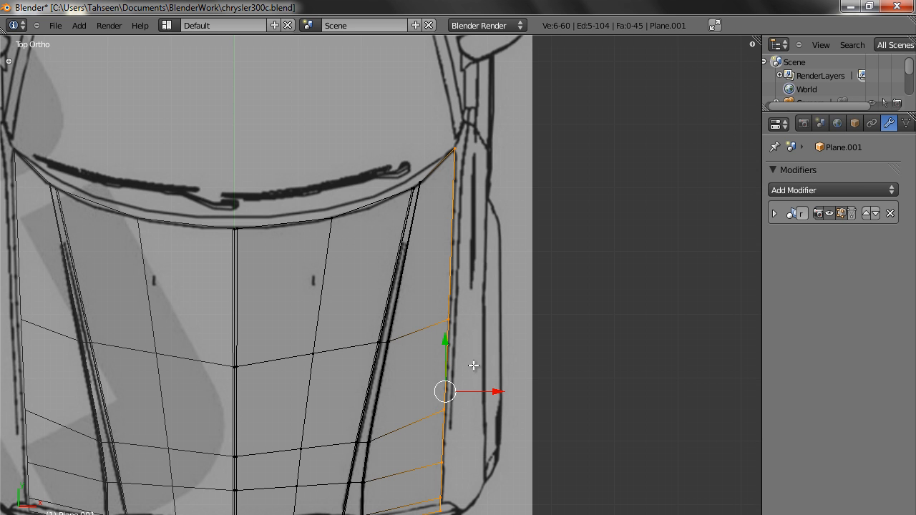
mouse_move(467, 146)
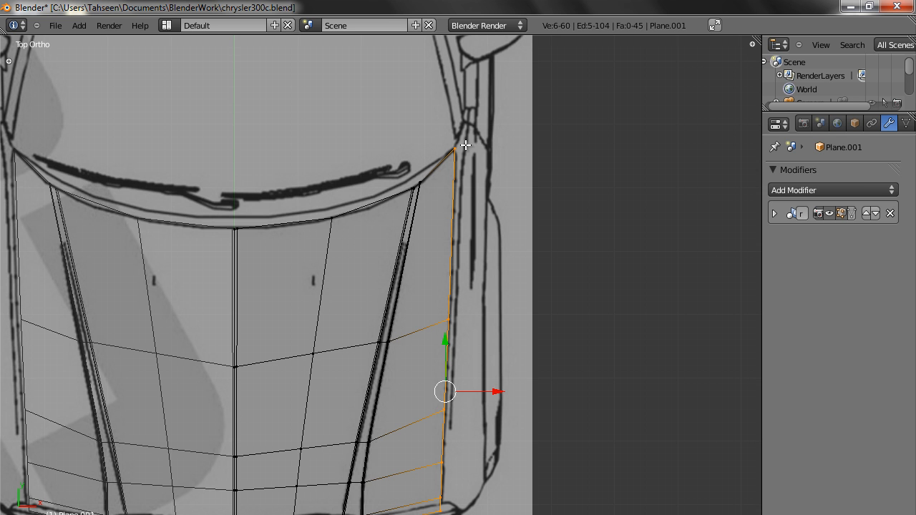
mouse_move(452, 233)
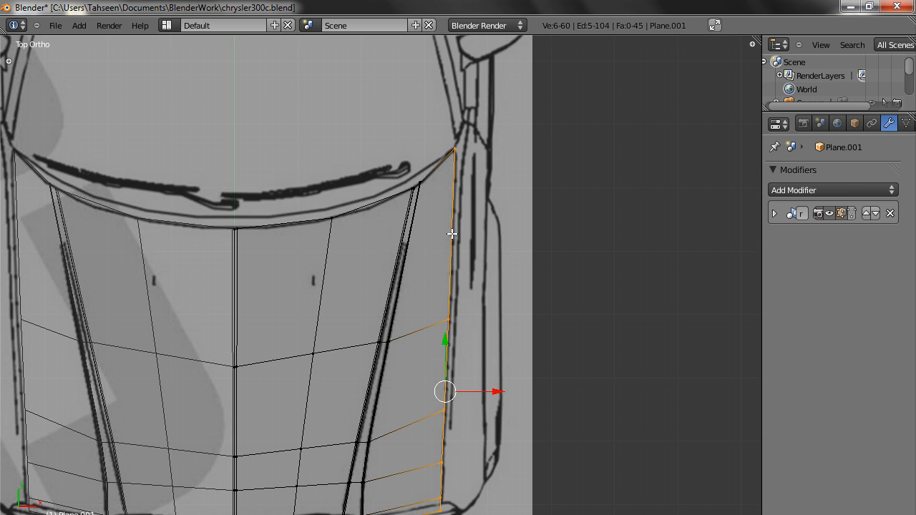
mouse_move(470, 371)
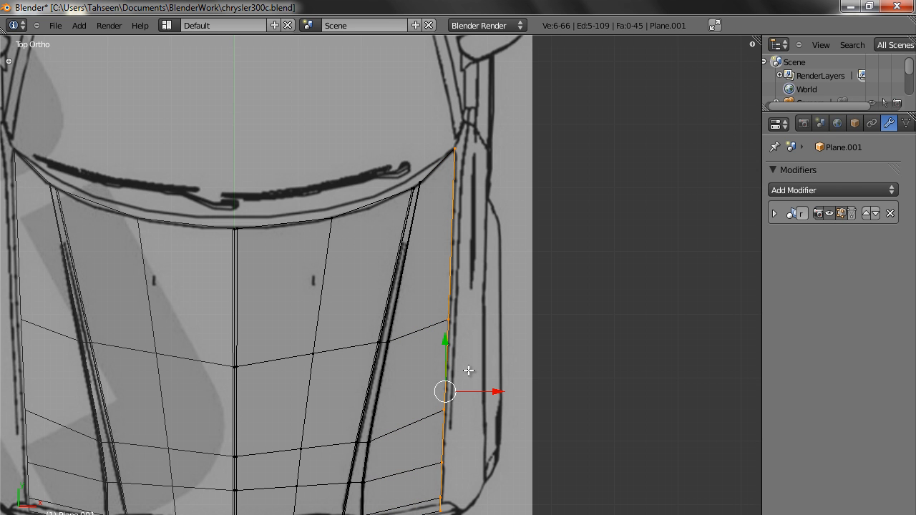
mouse_move(492, 392)
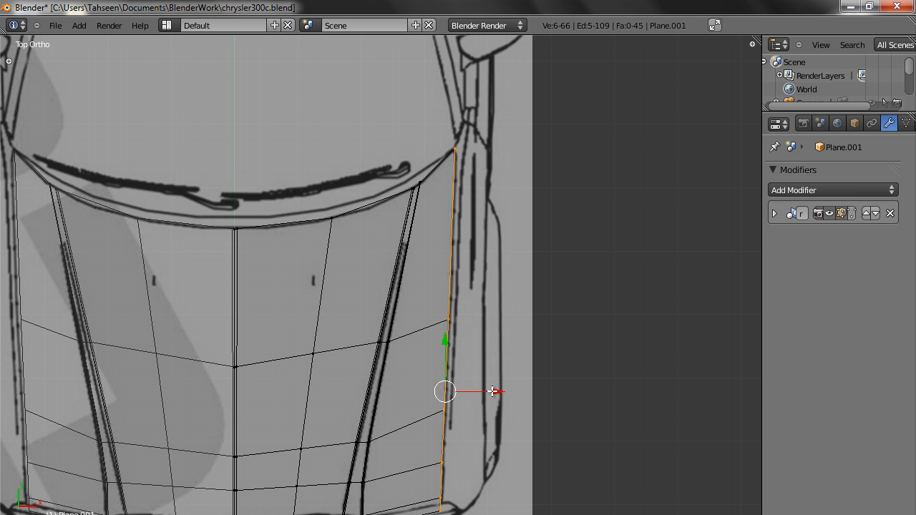
mouse_move(505, 389)
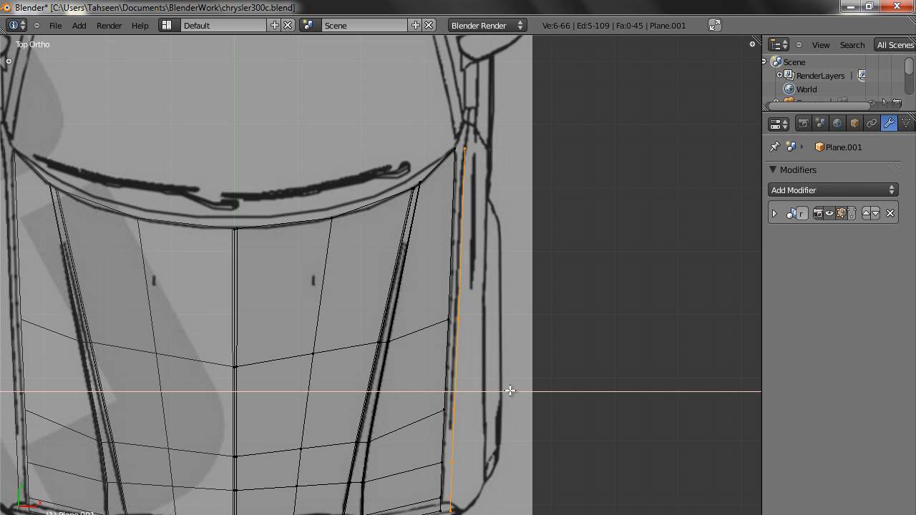
- Duplicate the hood's right-side edge column in place along the fender line
left_click(461, 391)
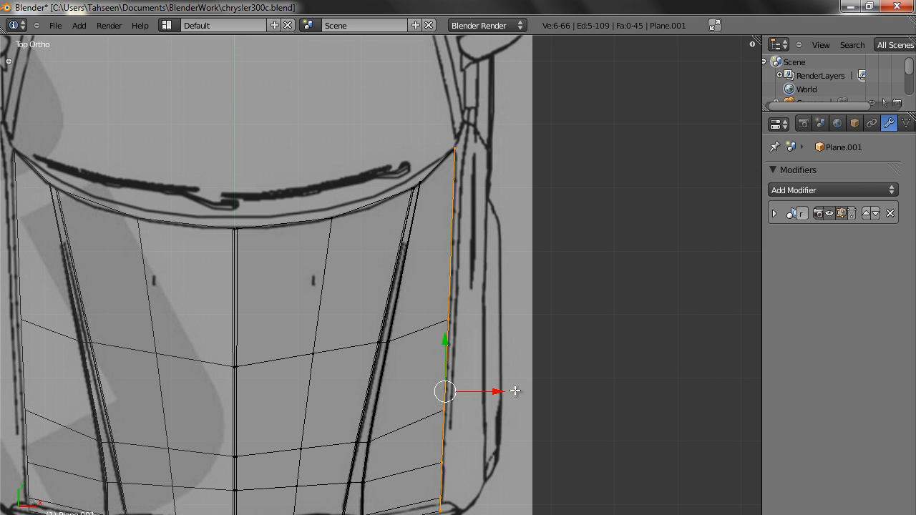
- Separate the duplicated edge strip by Selection into Plane.002 and select it for editing
key("p")
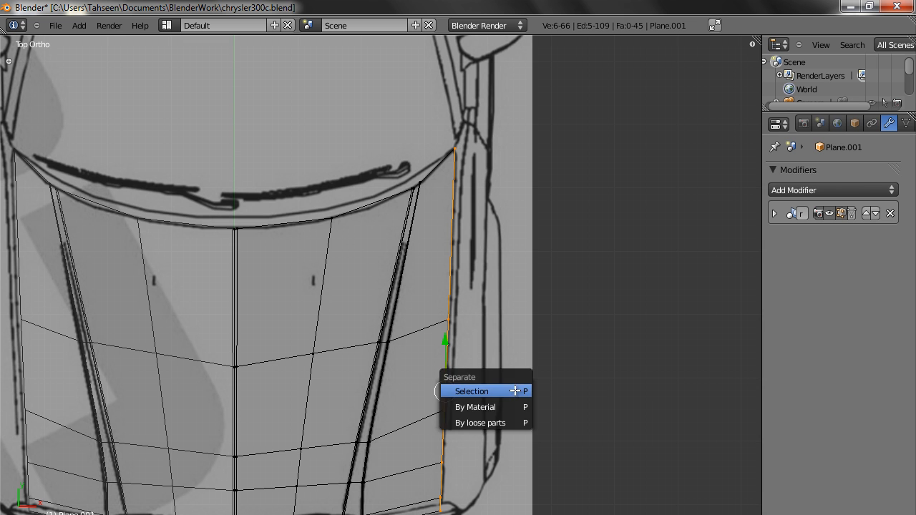
left_click(472, 391)
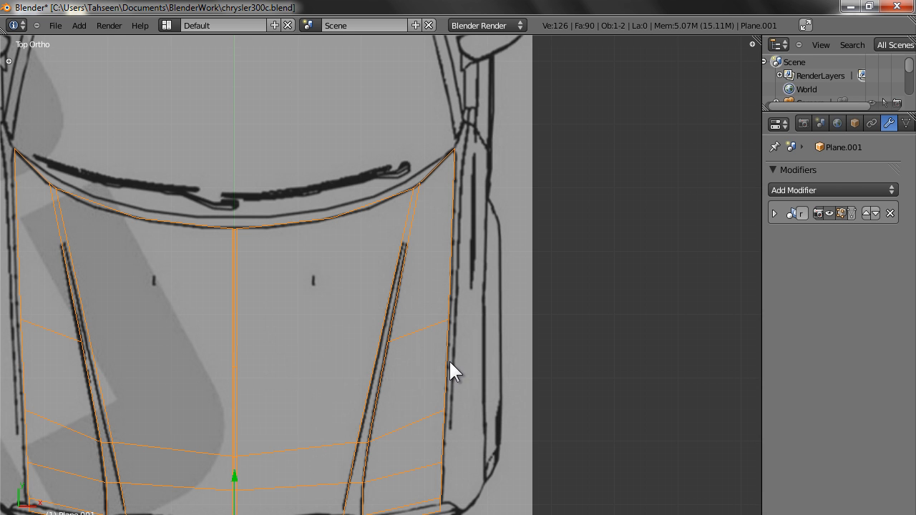
left_click(465, 175)
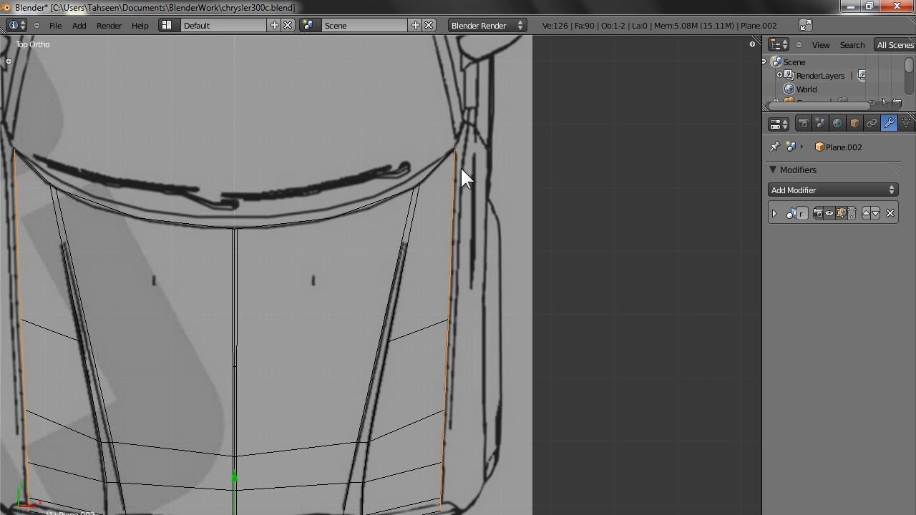
scroll("down", 3)
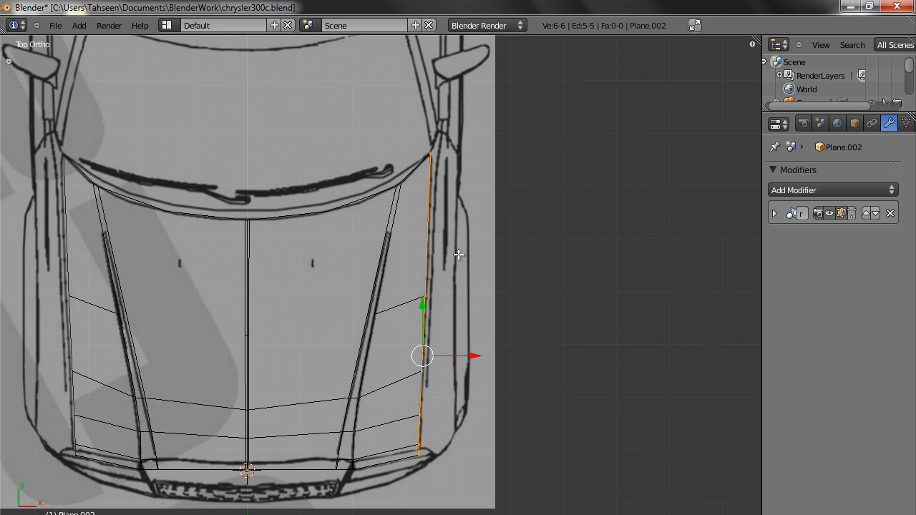
mouse_move(477, 341)
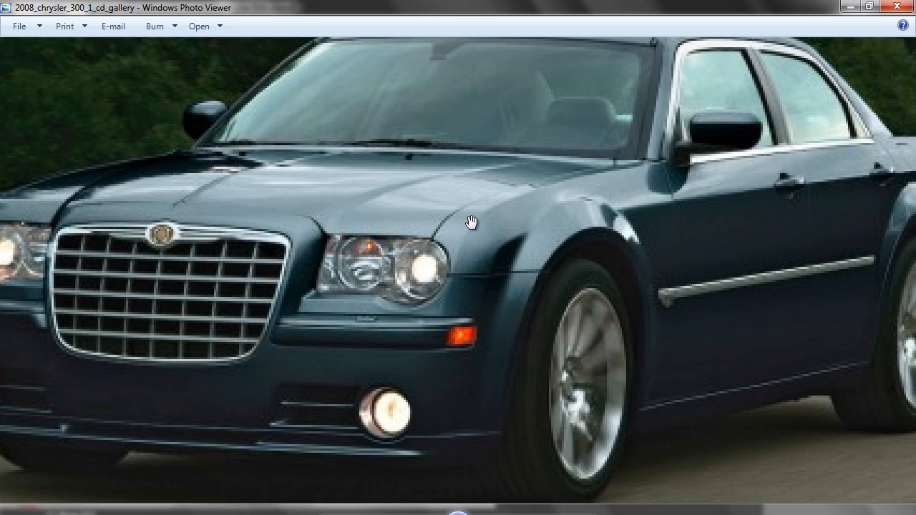
mouse_move(479, 214)
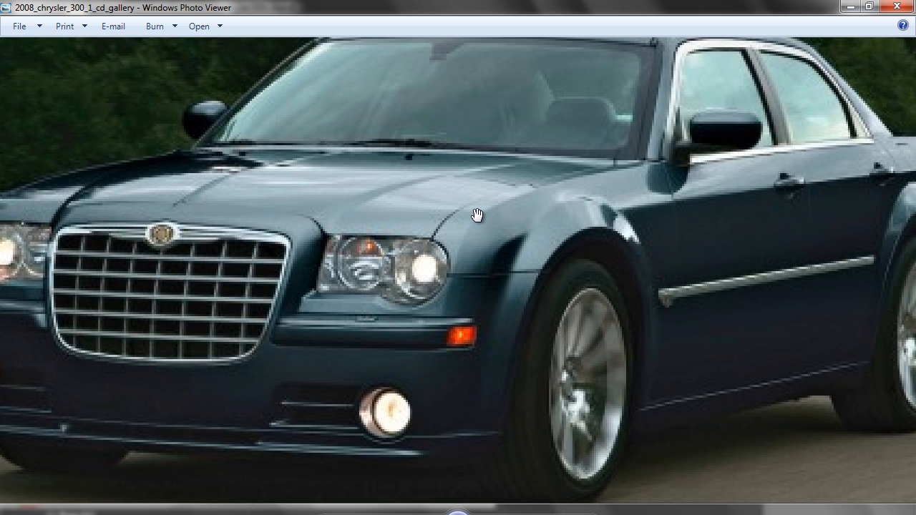
mouse_move(487, 214)
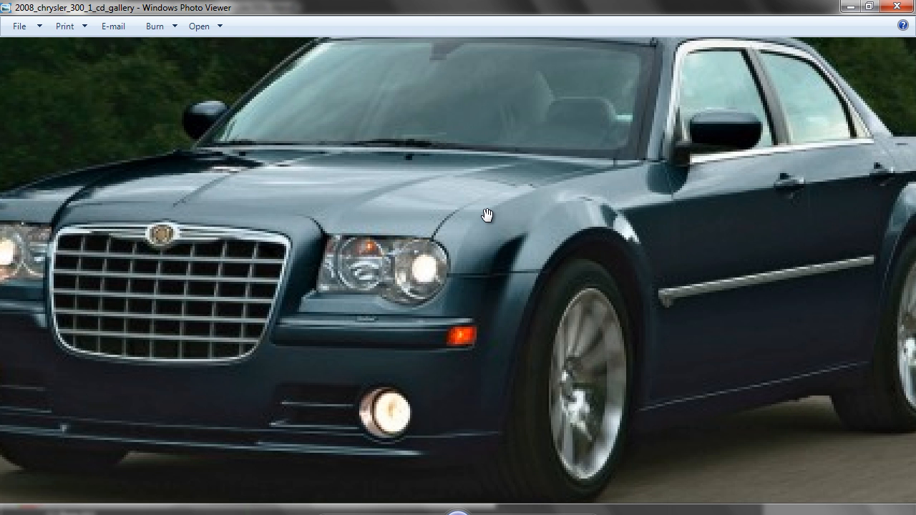
mouse_move(365, 326)
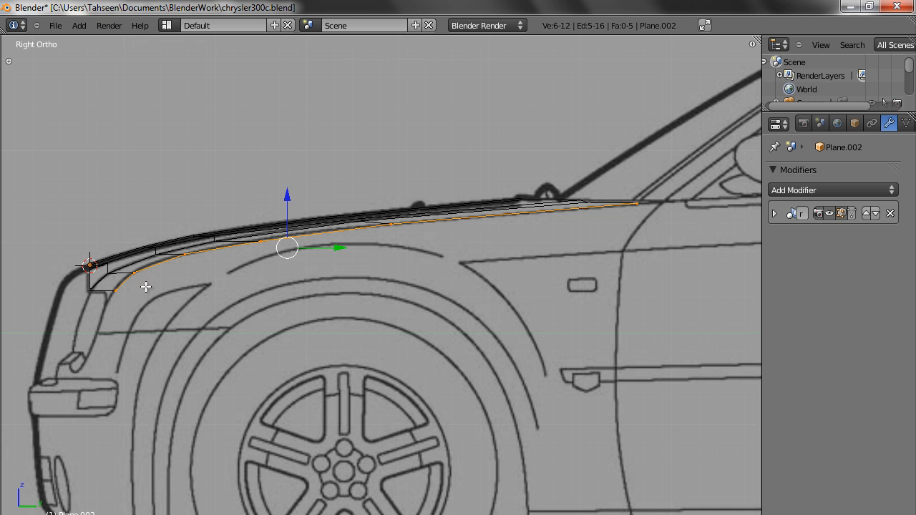
mouse_move(647, 206)
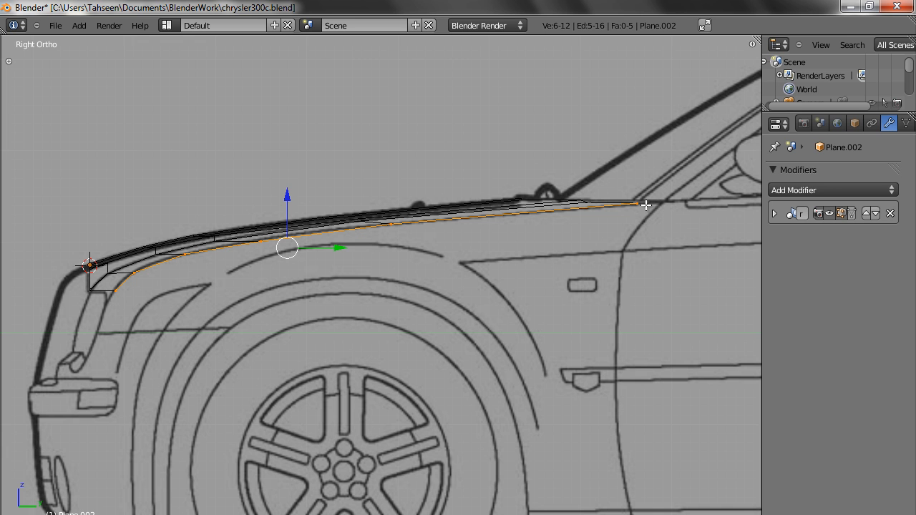
mouse_move(438, 226)
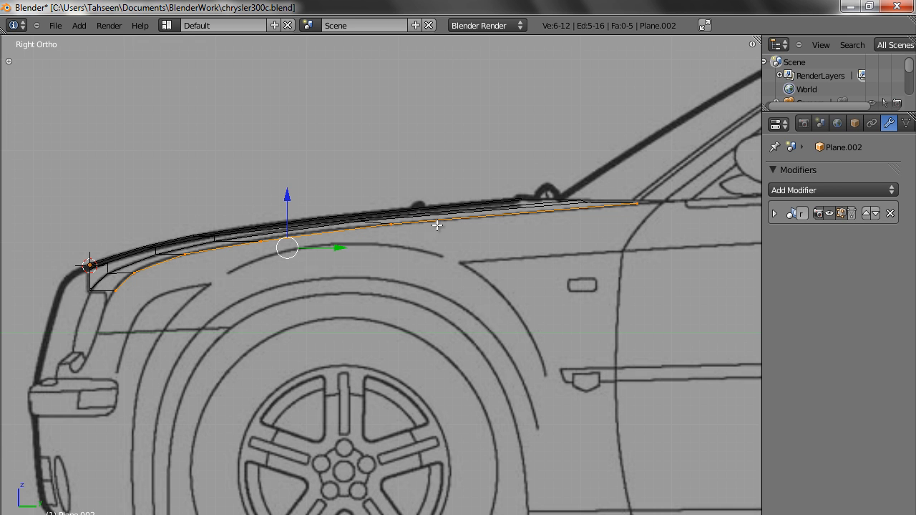
mouse_move(427, 234)
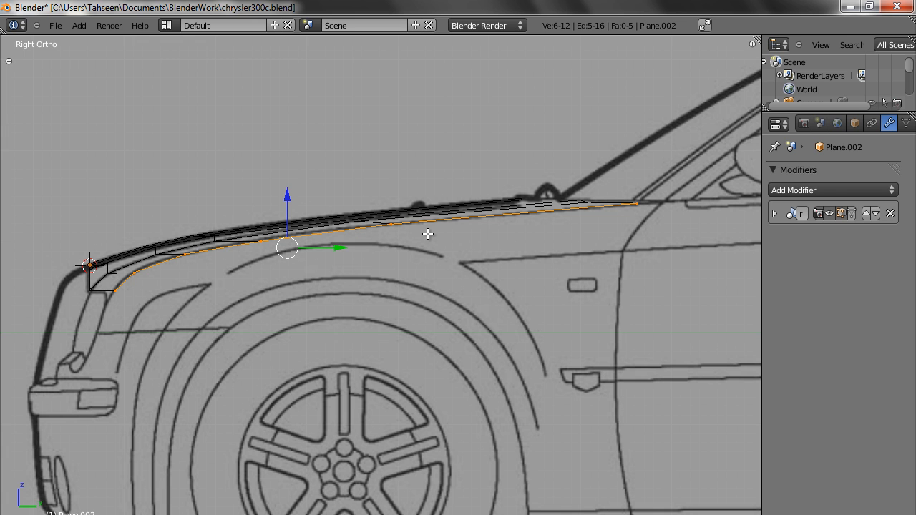
mouse_move(412, 238)
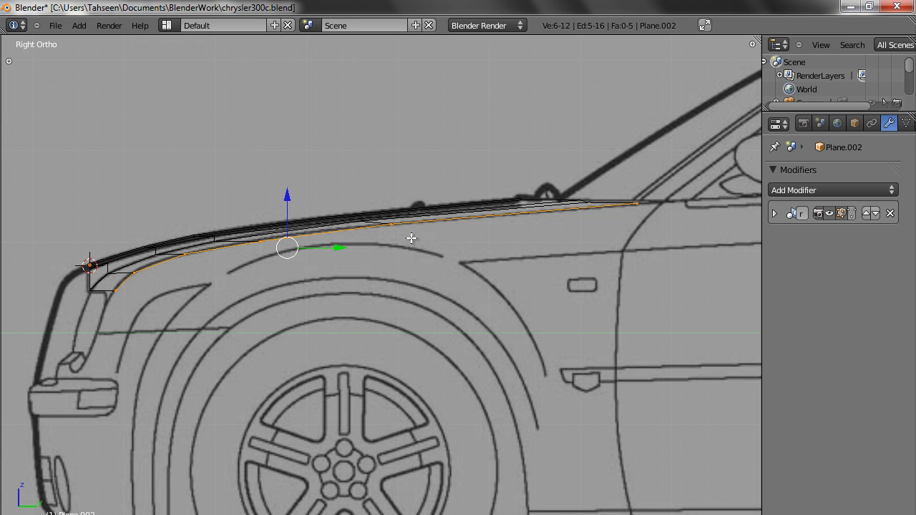
mouse_move(278, 279)
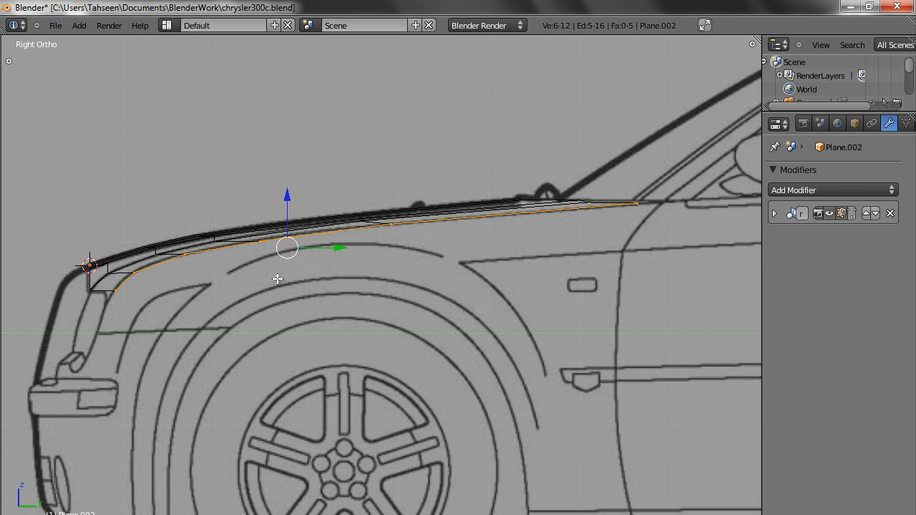
mouse_move(317, 295)
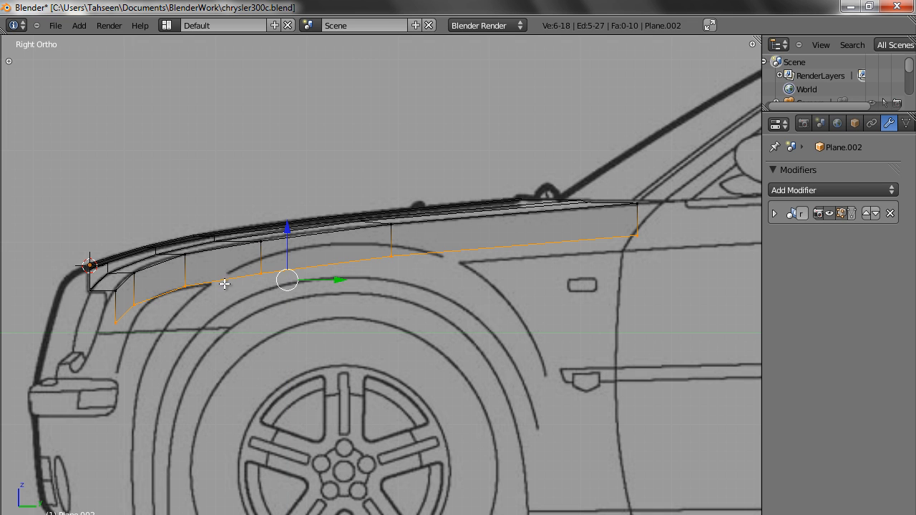
mouse_move(630, 241)
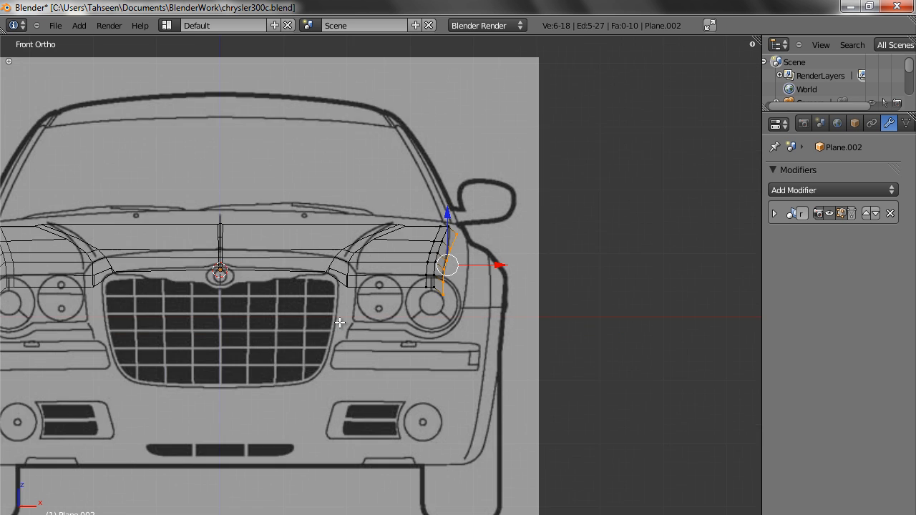
mouse_move(308, 310)
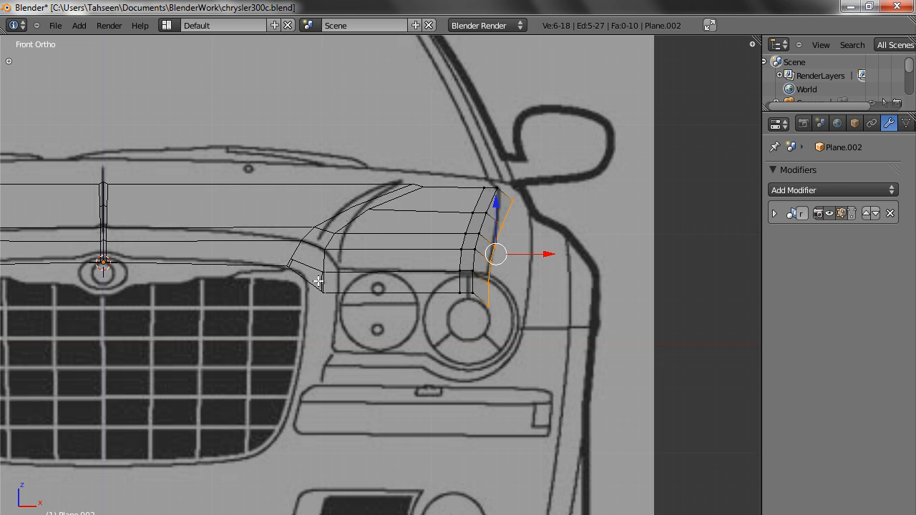
mouse_move(530, 216)
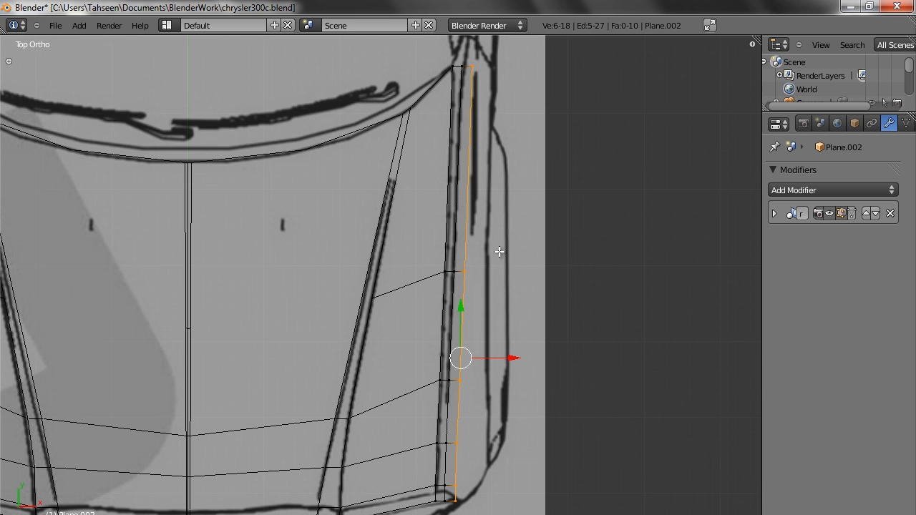
mouse_move(481, 113)
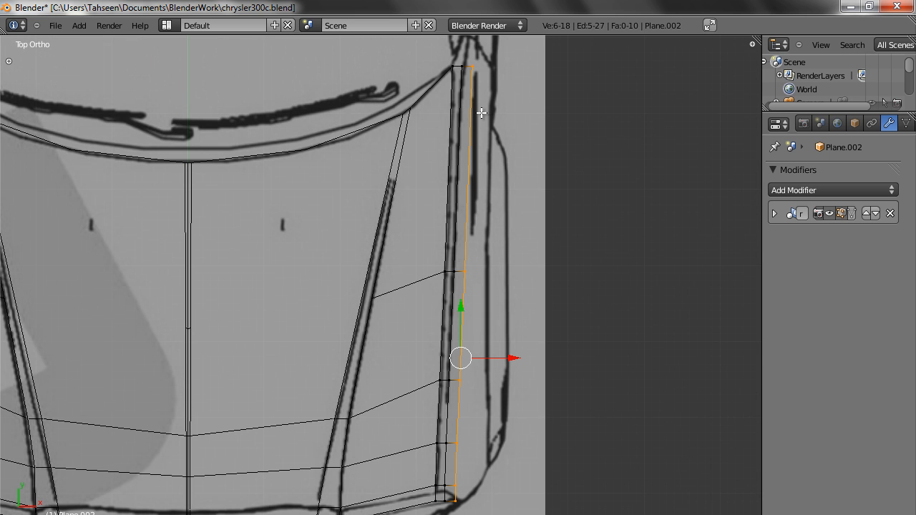
mouse_move(532, 383)
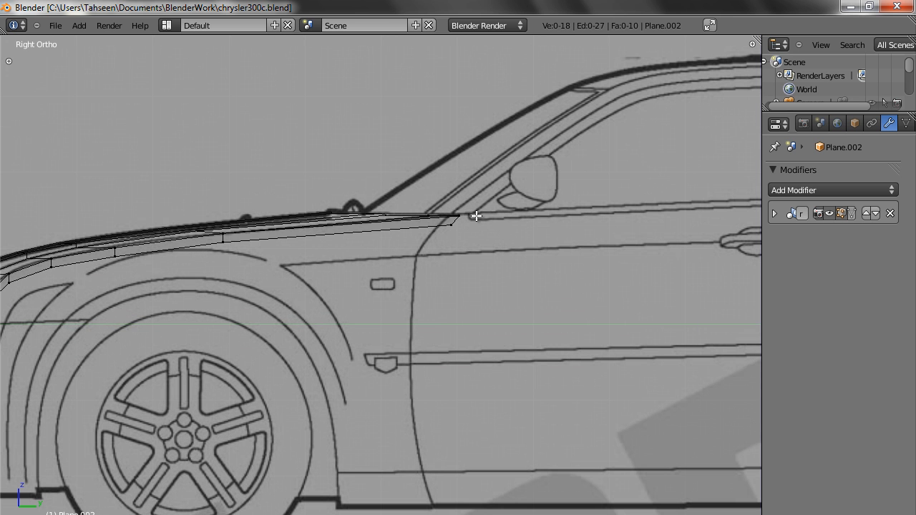
- Move Plane.002's front vertices onto the fender outline near the headlight in Right Ortho
left_click(456, 220)
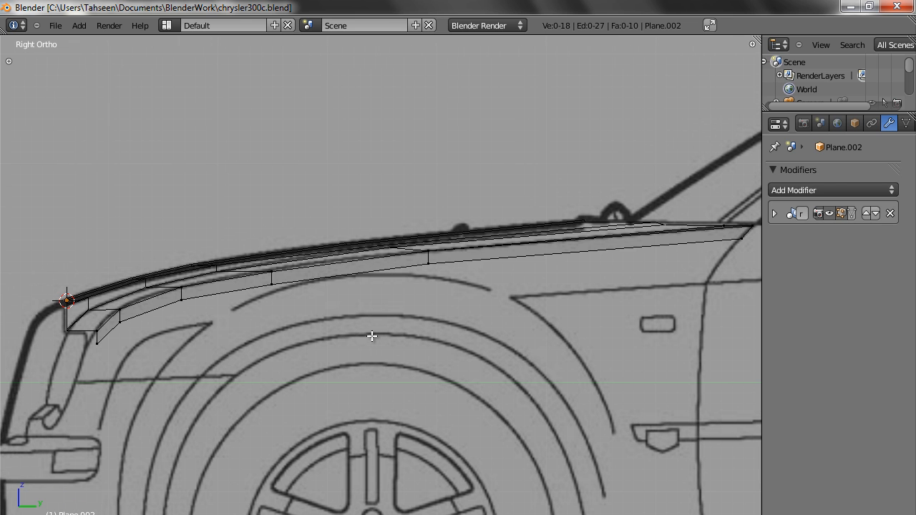
mouse_move(98, 331)
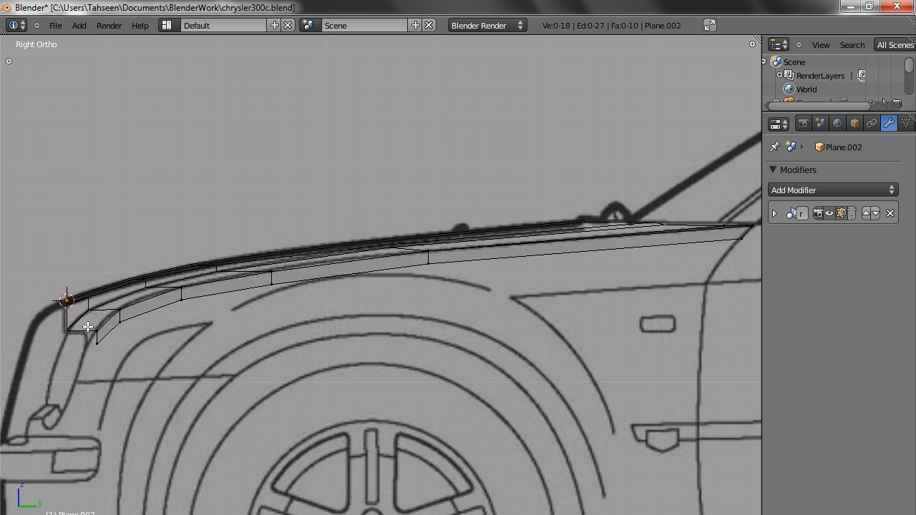
left_click(98, 331)
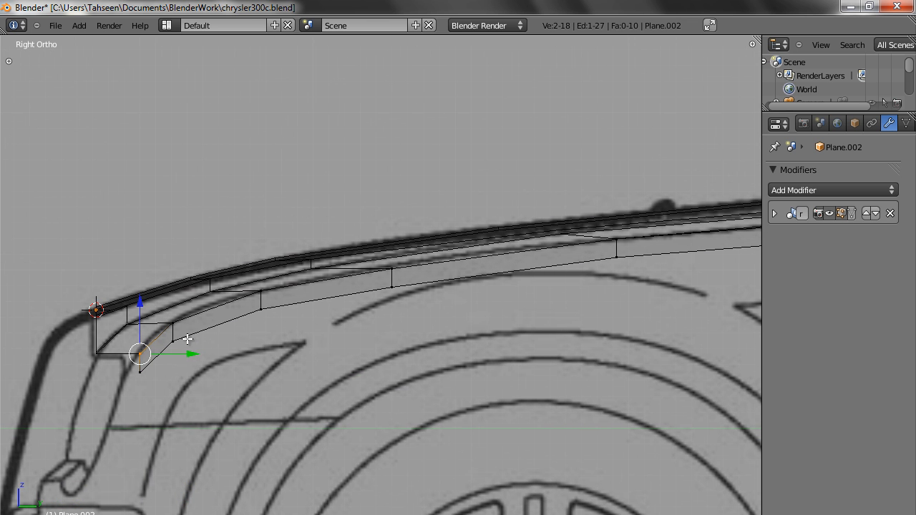
left_click(128, 343)
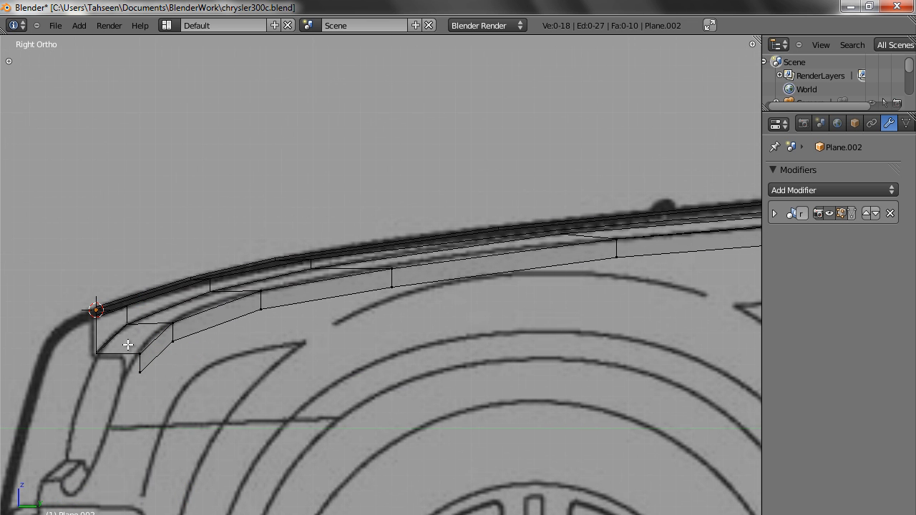
left_click(140, 355)
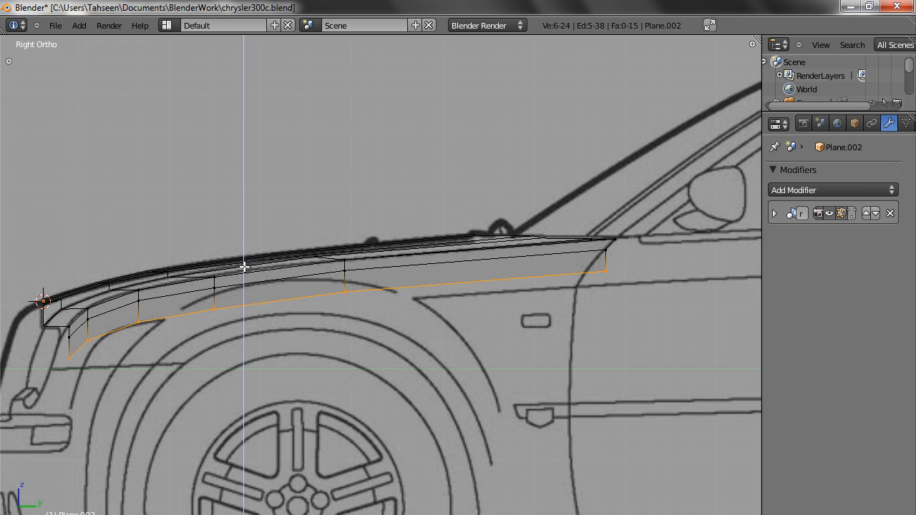
- Loop-cut across Plane.002 and drag the new lower vertex onto the fender outline
left_click(459, 297)
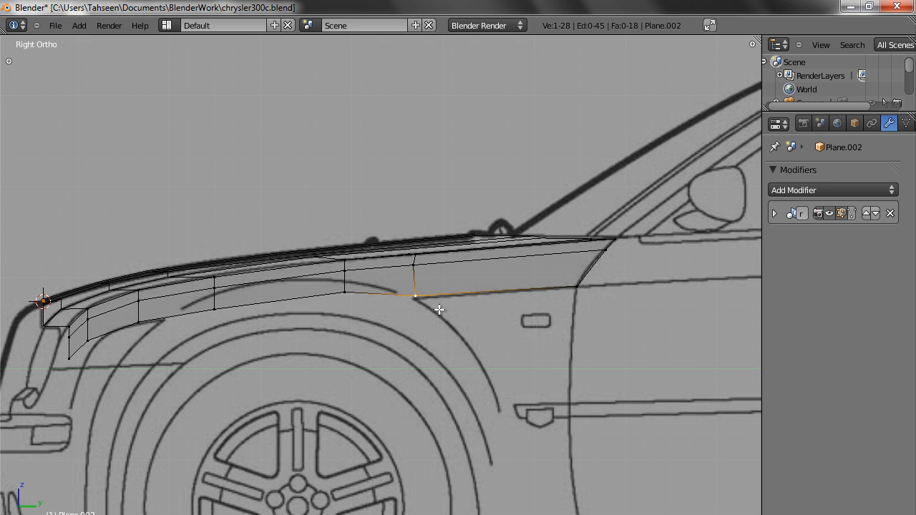
left_click(335, 309)
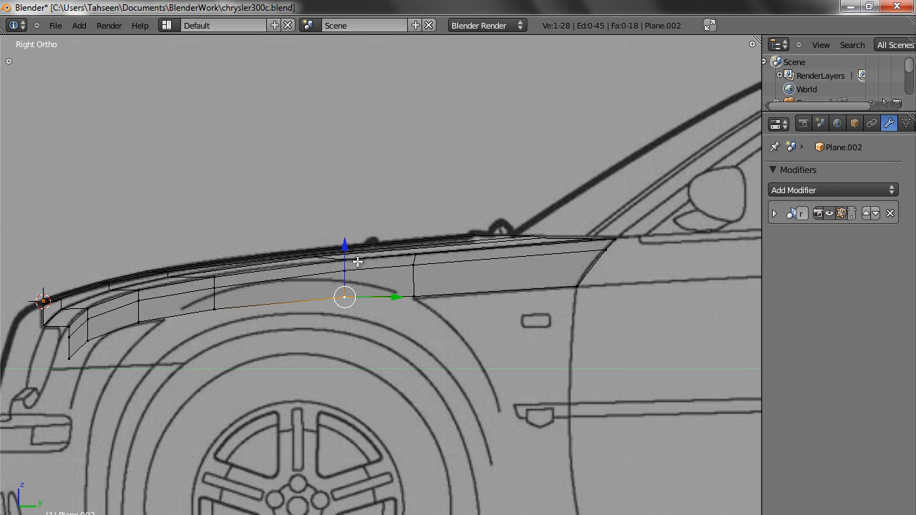
left_click_drag(344, 296, 414, 299)
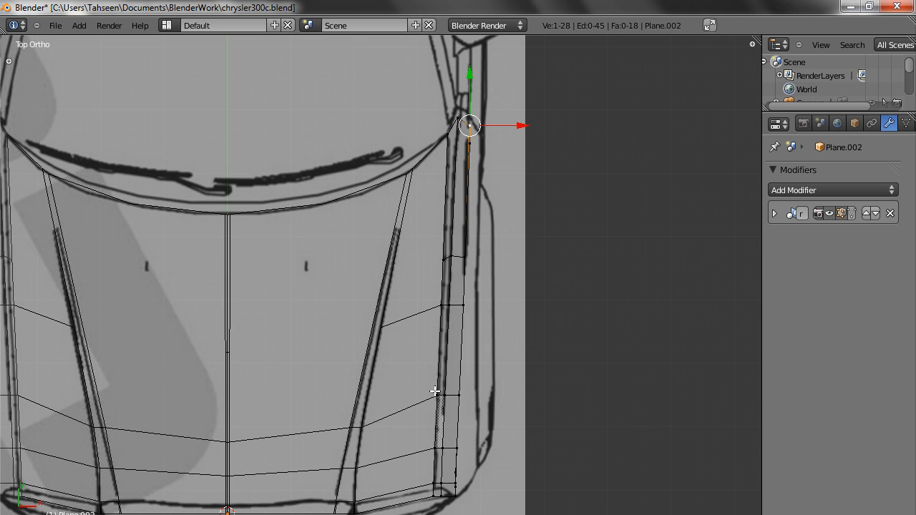
mouse_move(444, 409)
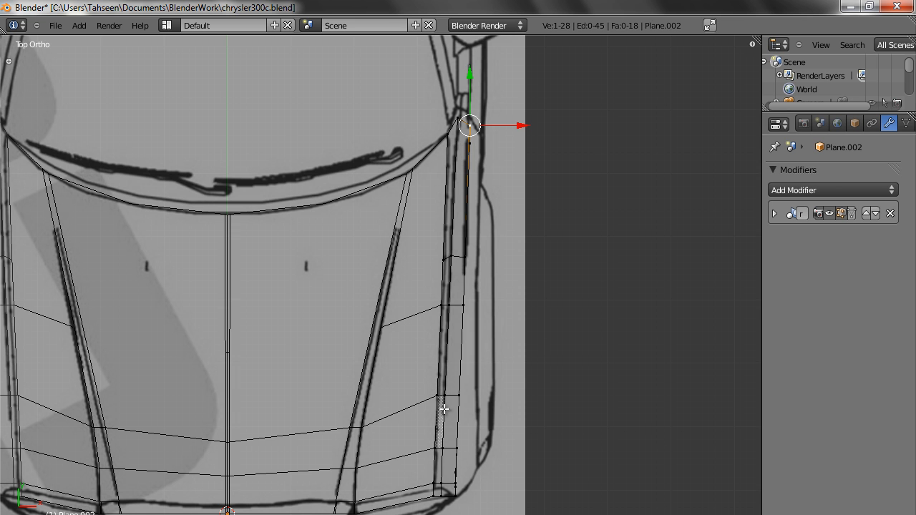
mouse_move(473, 215)
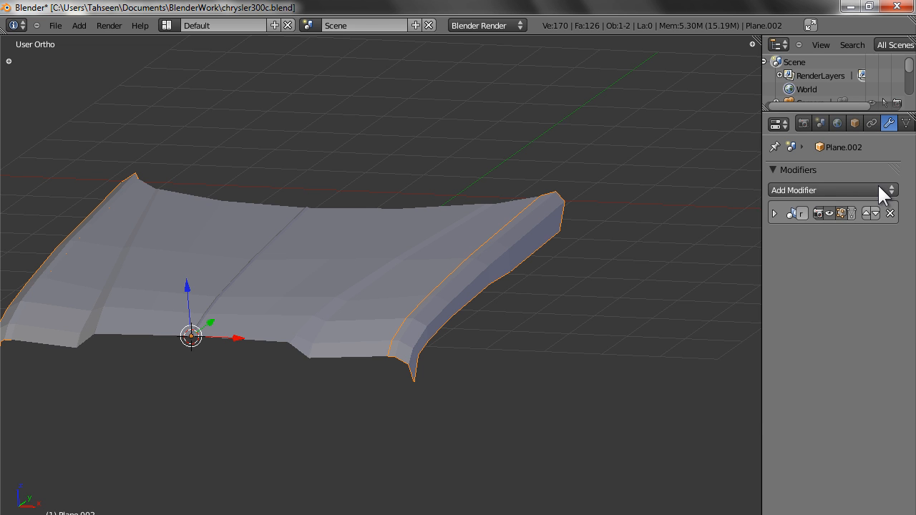
- Give Plane.002 a Subdivision Surface modifier with viewport level 3
left_click(831, 189)
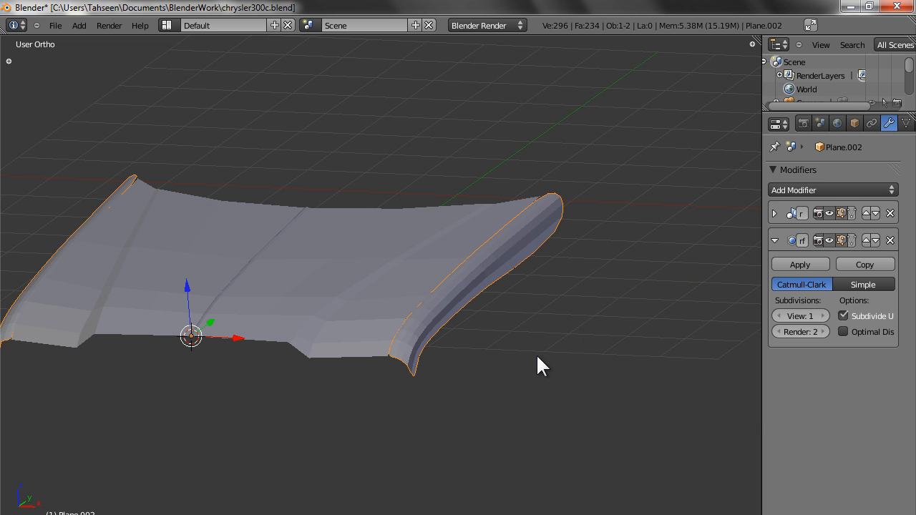
left_click(822, 316)
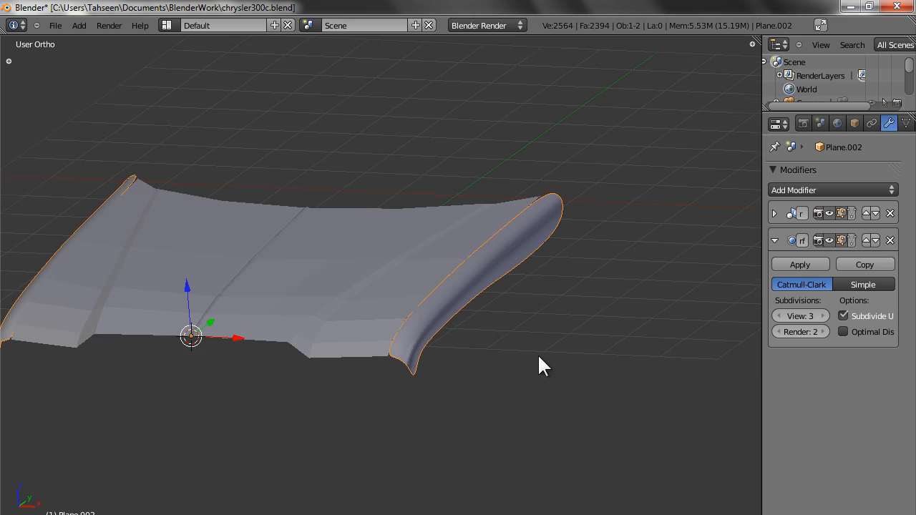
left_click_drag(544, 365, 298, 394)
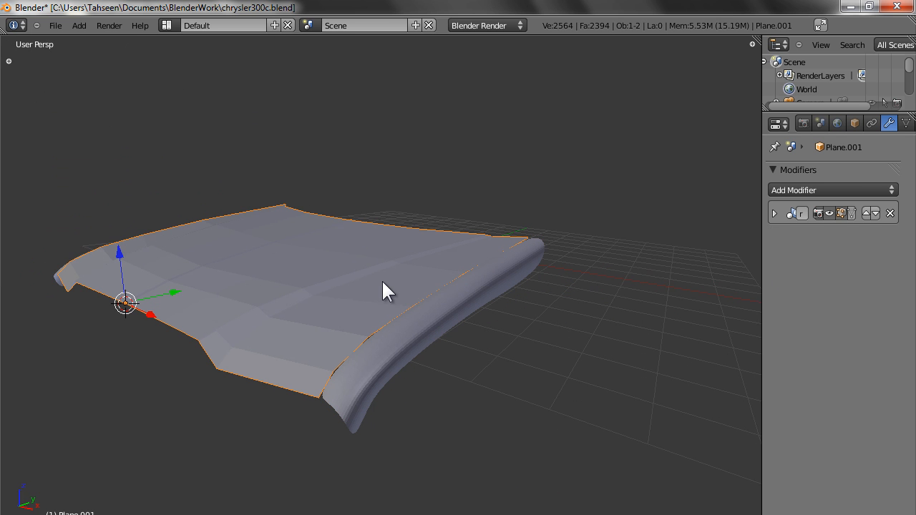
- Give the hood Plane.001 its own Subdivision Surface modifier
left_click(832, 189)
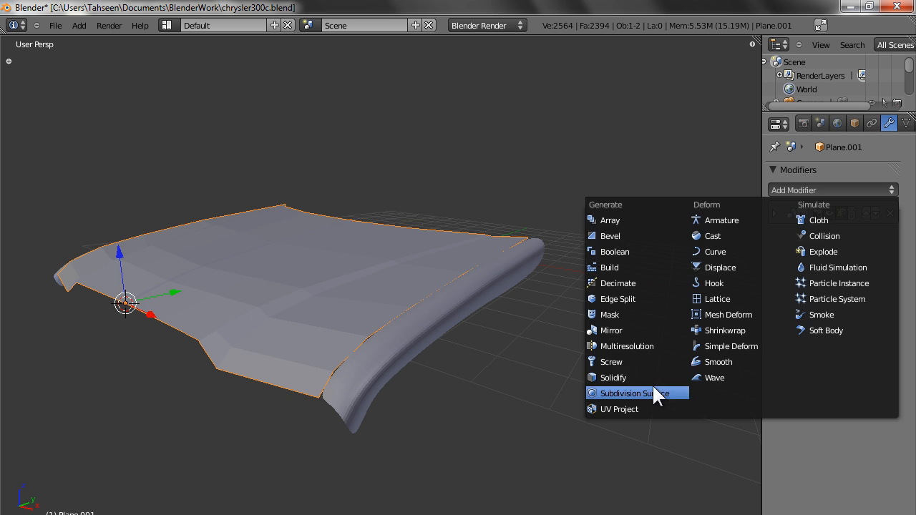
left_click(633, 392)
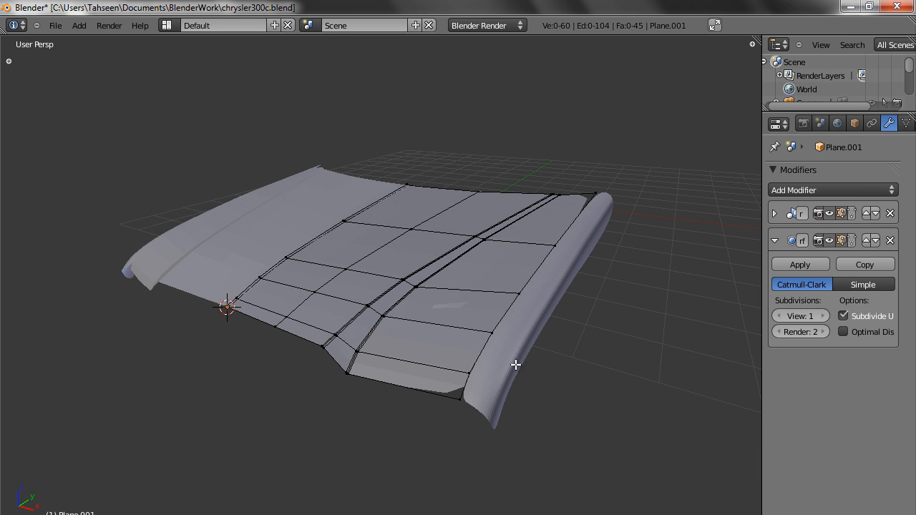
mouse_move(332, 345)
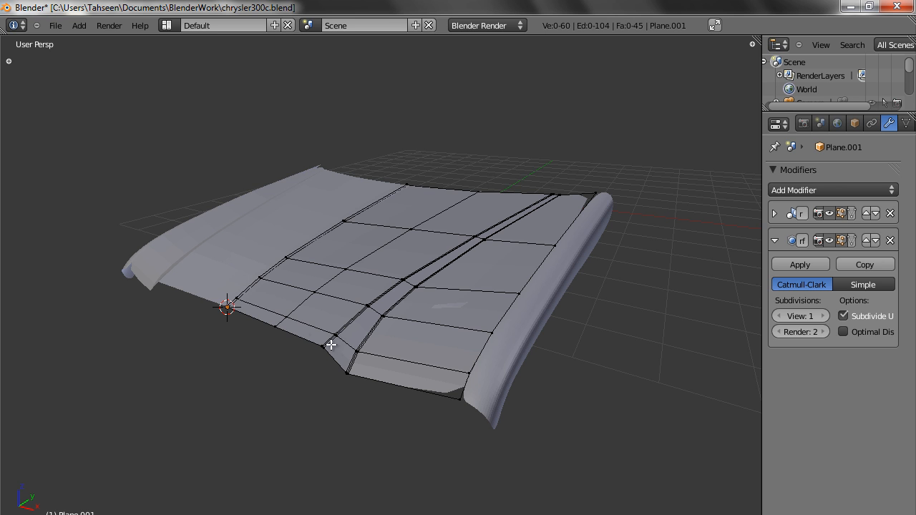
mouse_move(482, 397)
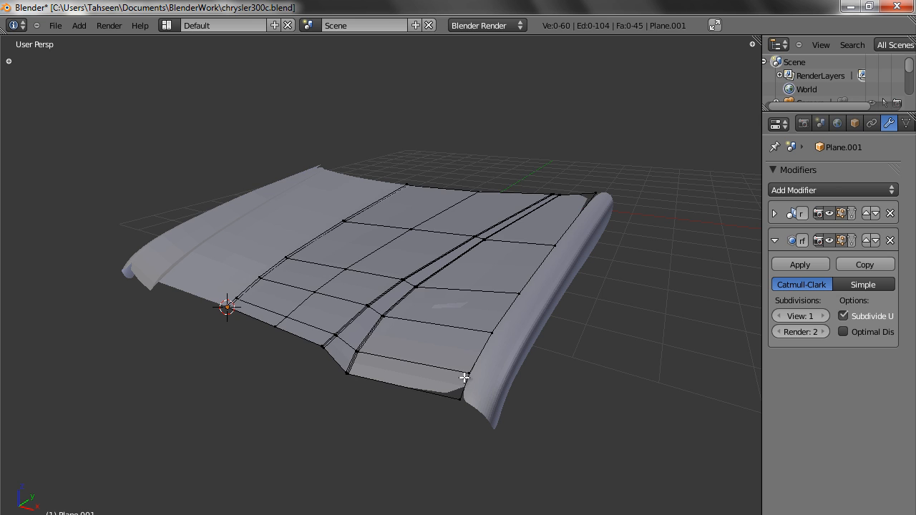
left_click(461, 384)
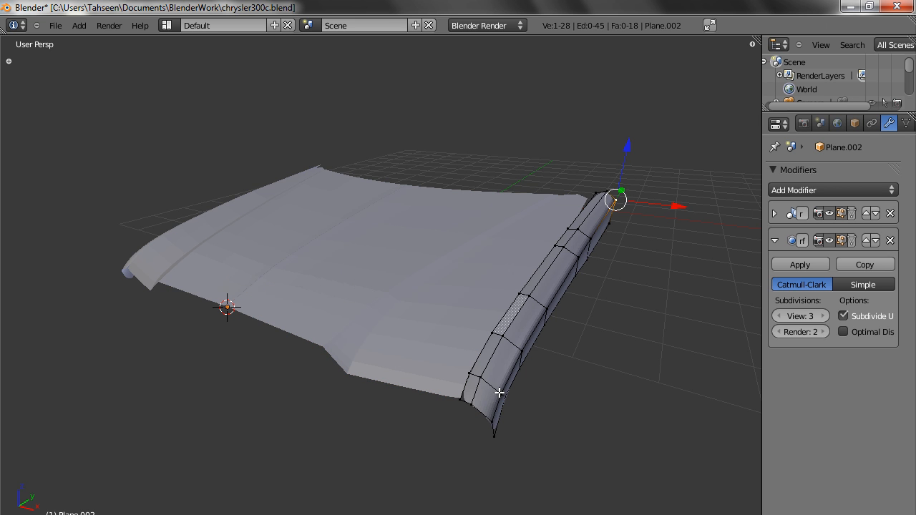
- Select the strip's lower tip vertex and re-enter mesh editing for a tightening loop cut
left_click(496, 419)
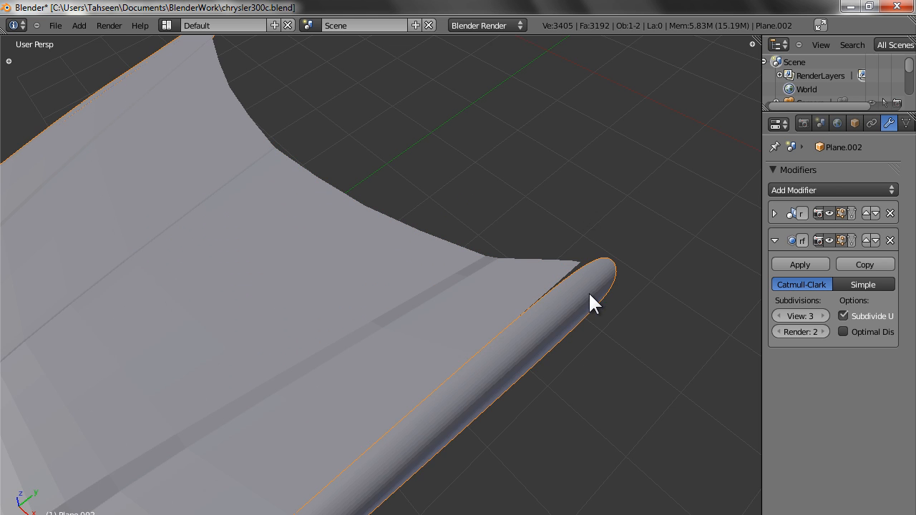
key("Tab")
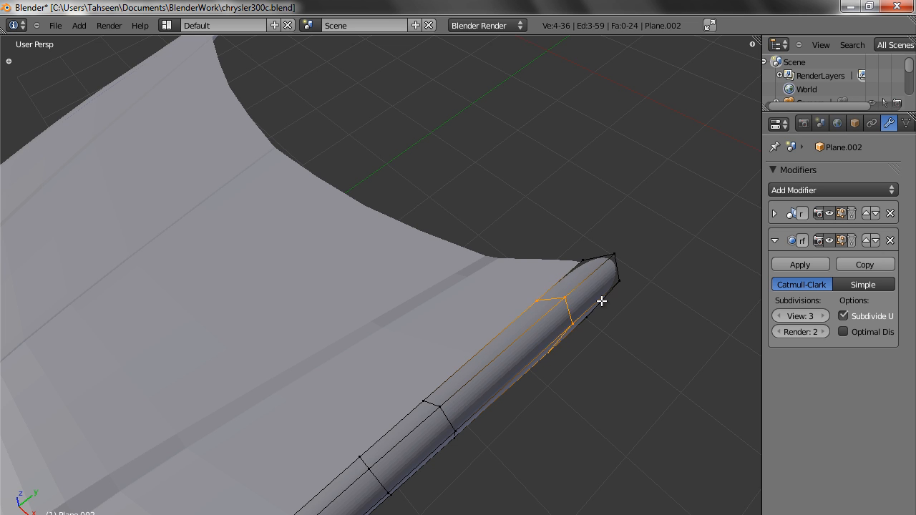